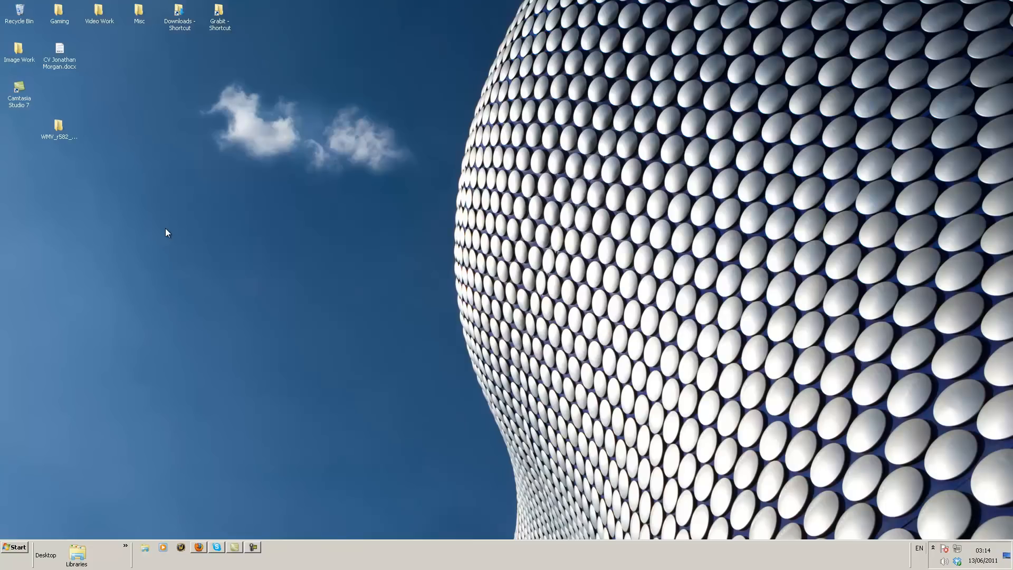
{"action": "mouse_move", "coordinate": [204, 550]}
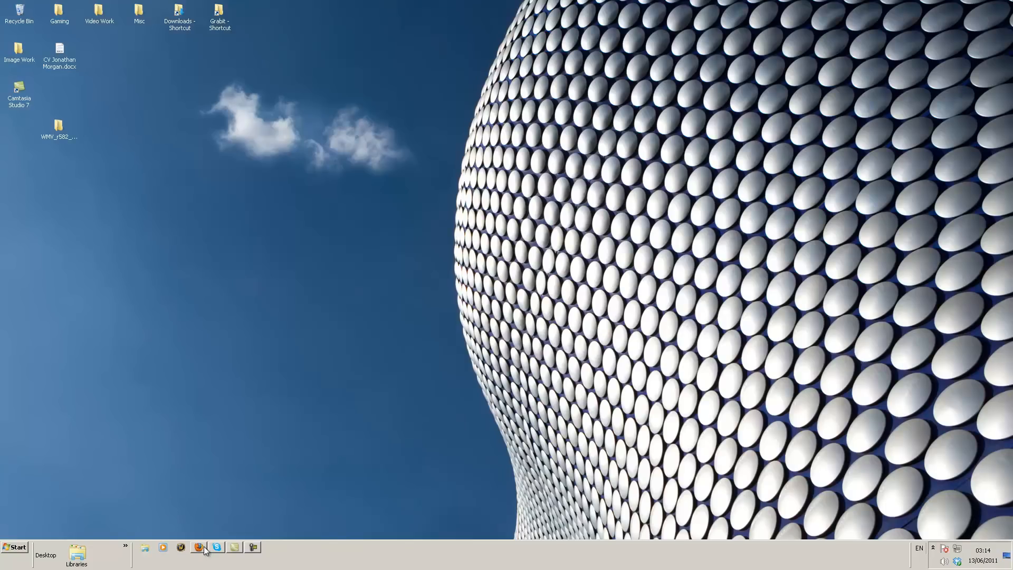
Step: Bring up the browser and go to the model viewer site's downloads page
{"action": "left_click", "coordinate": [198, 548]}
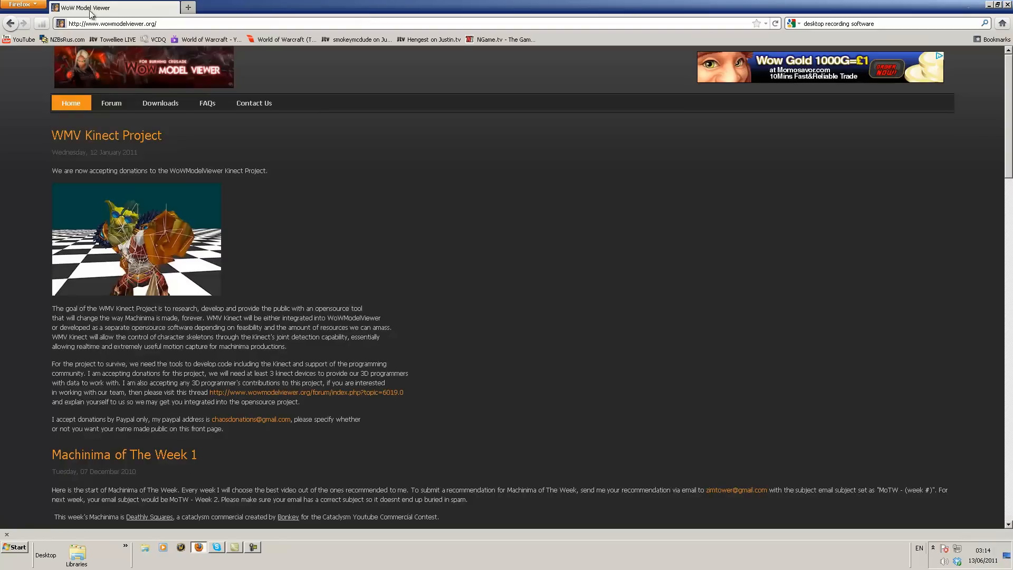
{"action": "mouse_move", "coordinate": [101, 33]}
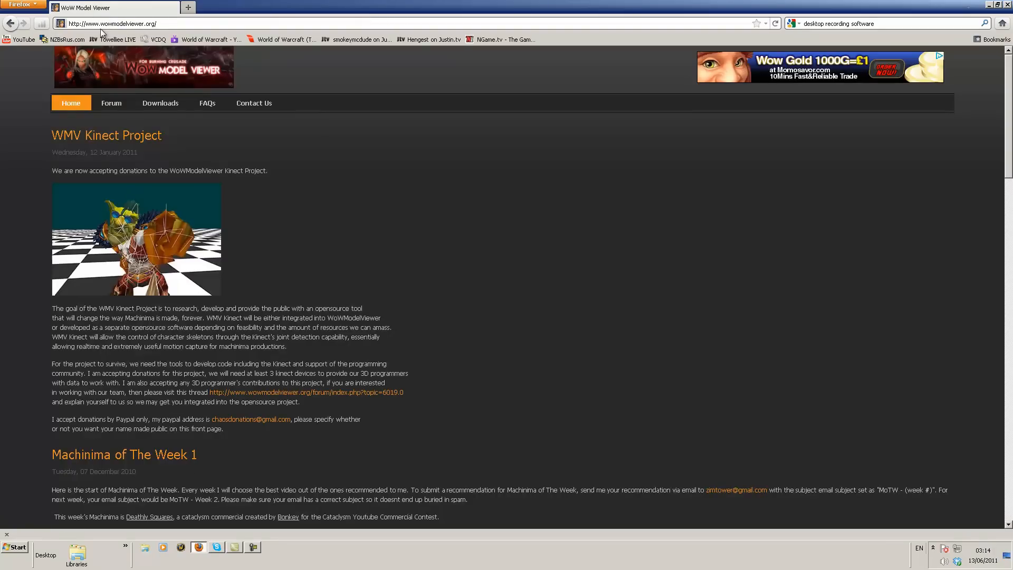
{"action": "mouse_move", "coordinate": [109, 34]}
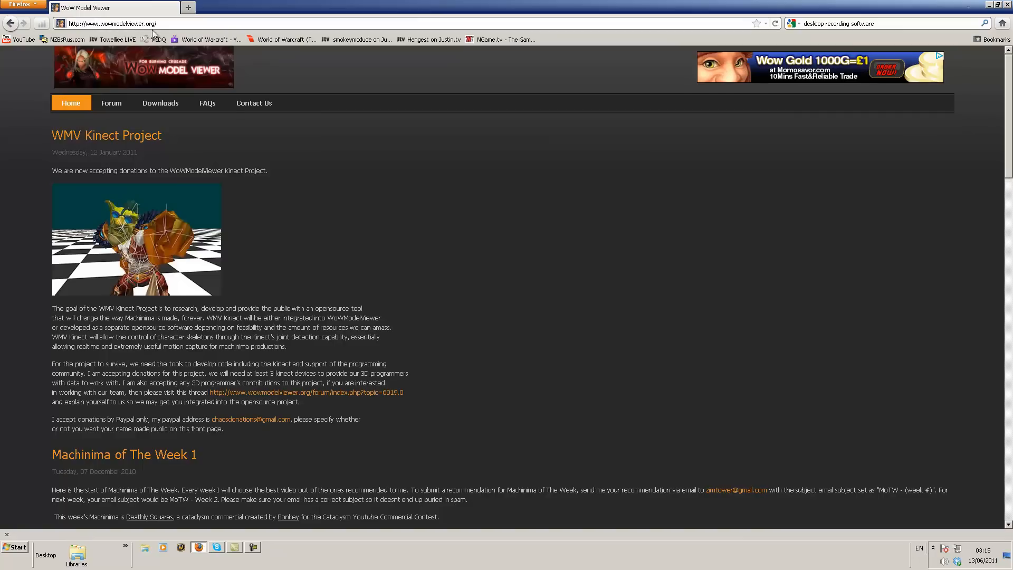
{"action": "left_click", "coordinate": [159, 103]}
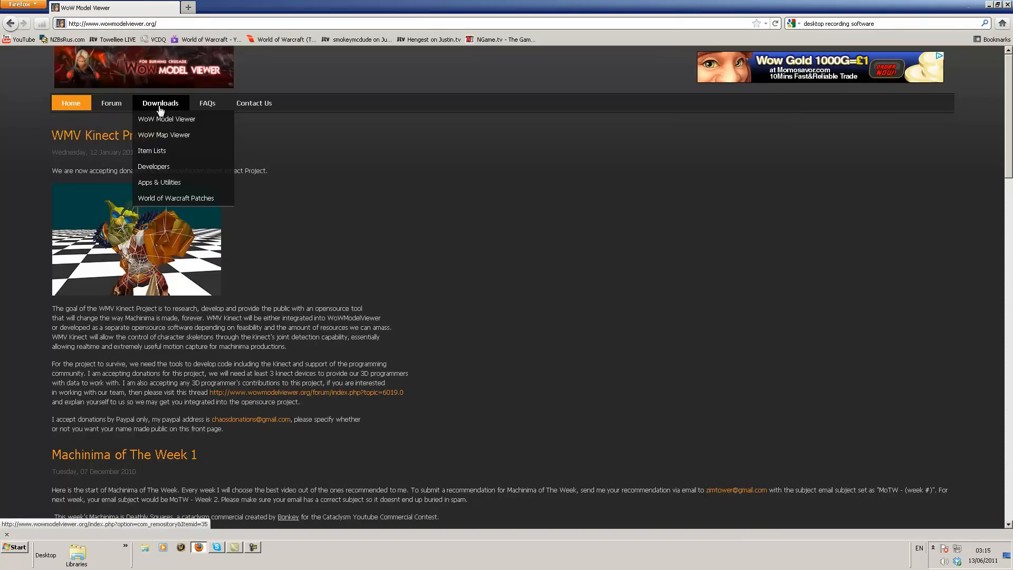
{"action": "left_click", "coordinate": [166, 118]}
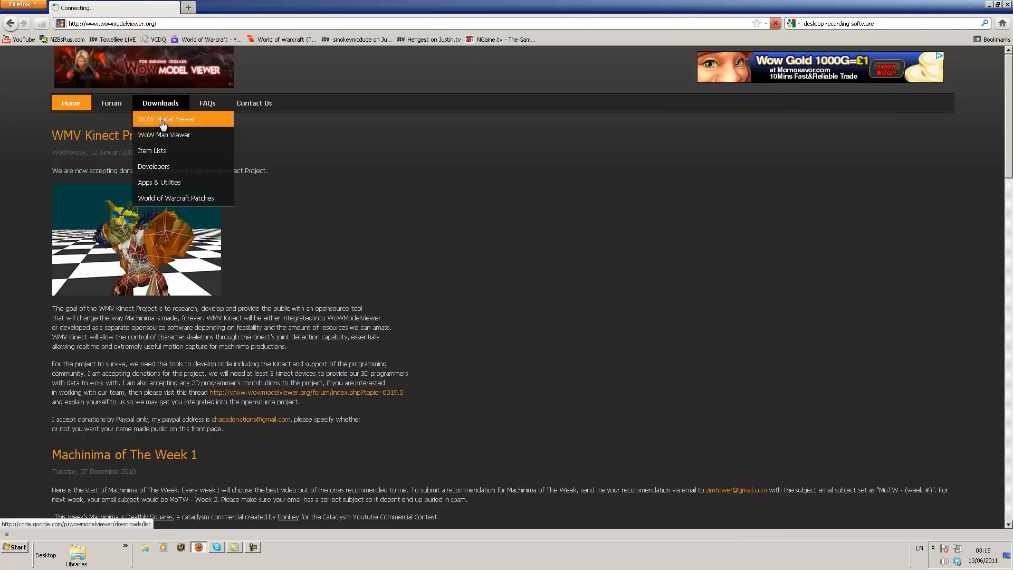
{"action": "left_click", "coordinate": [166, 118]}
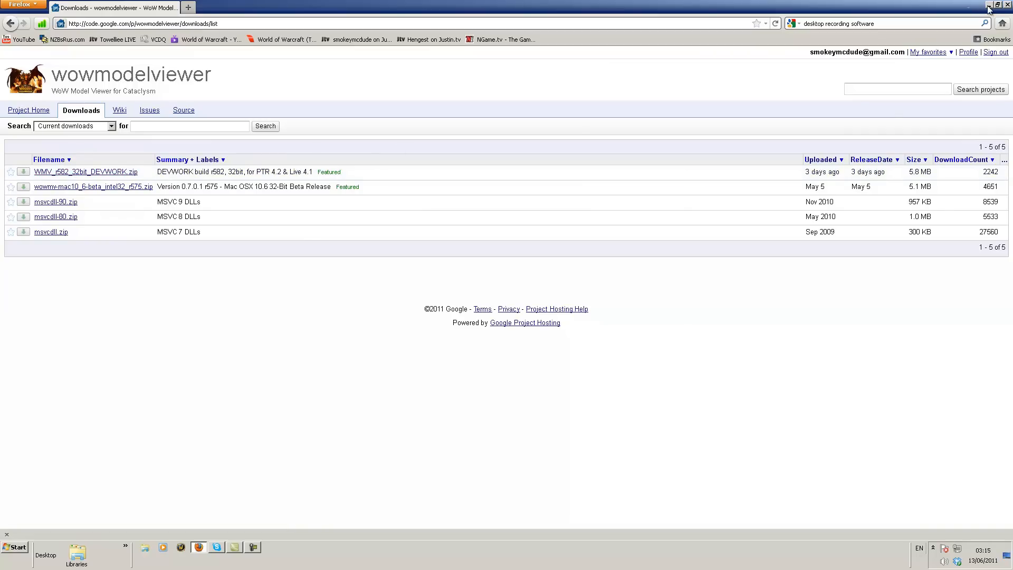
Step: Minimize the browser, open the WMV_r582_32bit_DEVWORK desktop folder and select wowmodelview32.exe
{"action": "left_click", "coordinate": [988, 5]}
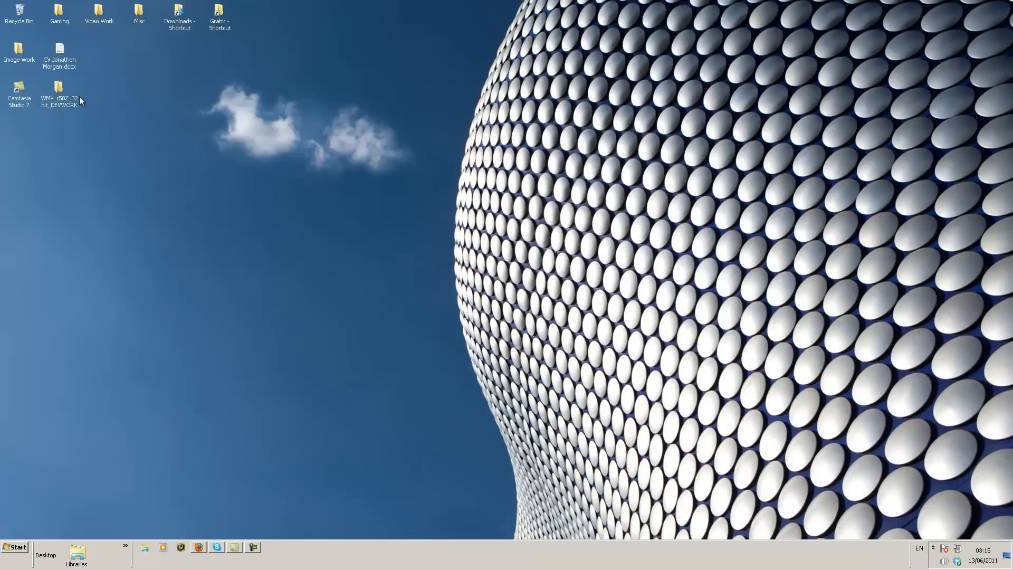
{"action": "left_click", "coordinate": [58, 94]}
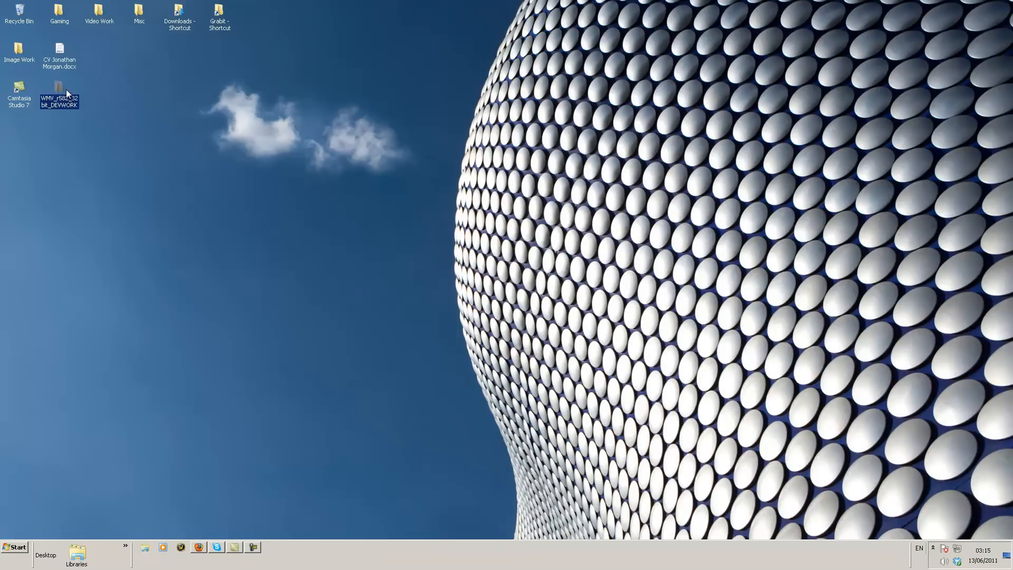
{"action": "double_click", "coordinate": [59, 94]}
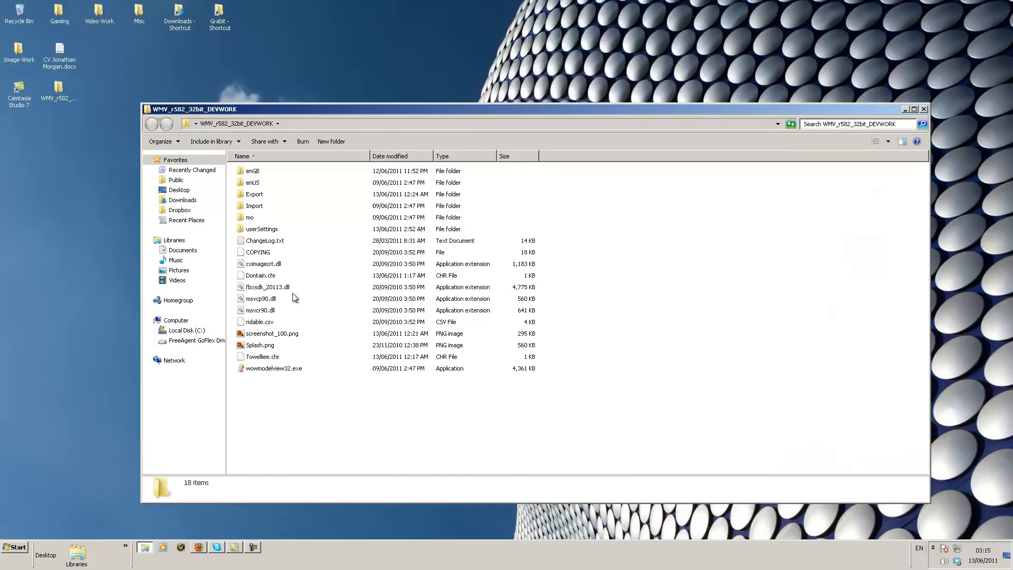
{"action": "mouse_move", "coordinate": [262, 375]}
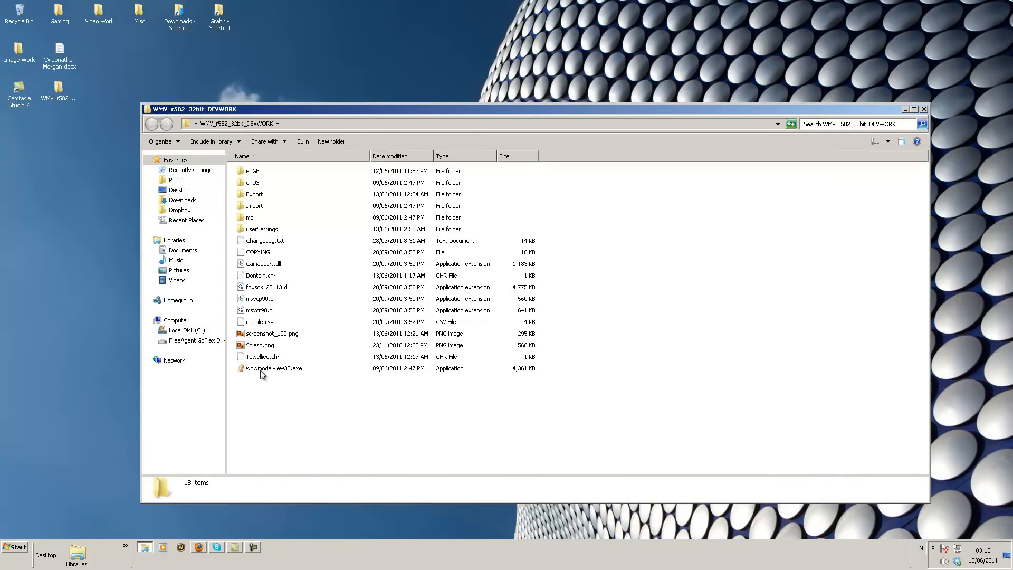
{"action": "left_click", "coordinate": [274, 369]}
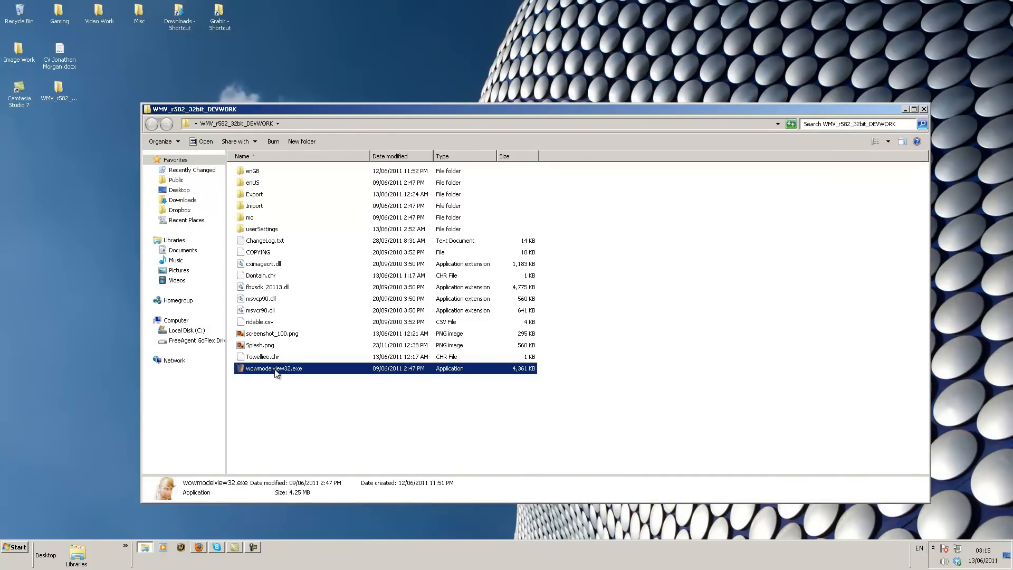
Step: Launch wowmodelview32.exe and confirm loading the World of Warcraft data
{"action": "double_click", "coordinate": [273, 368]}
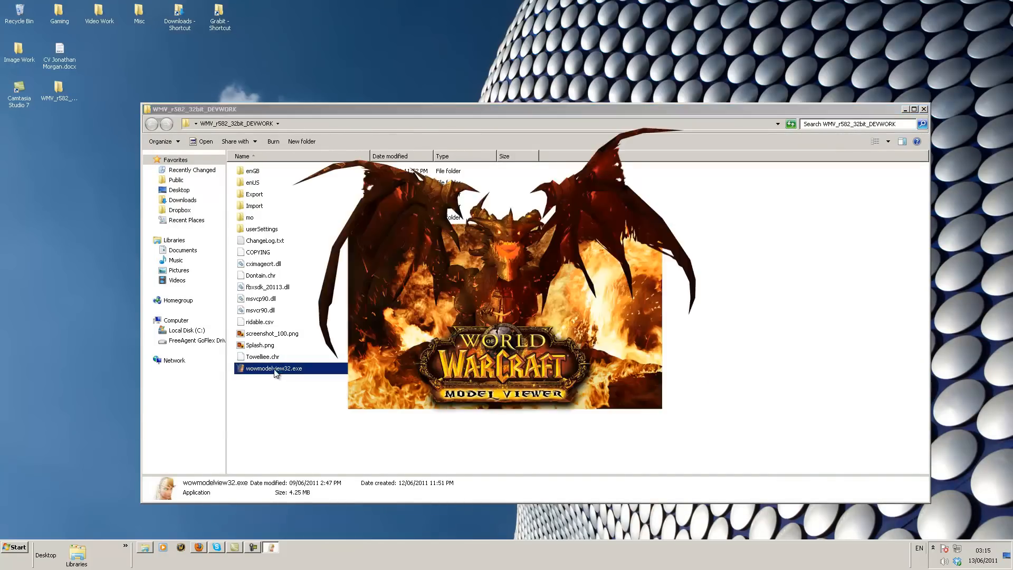
{"action": "double_click", "coordinate": [273, 368]}
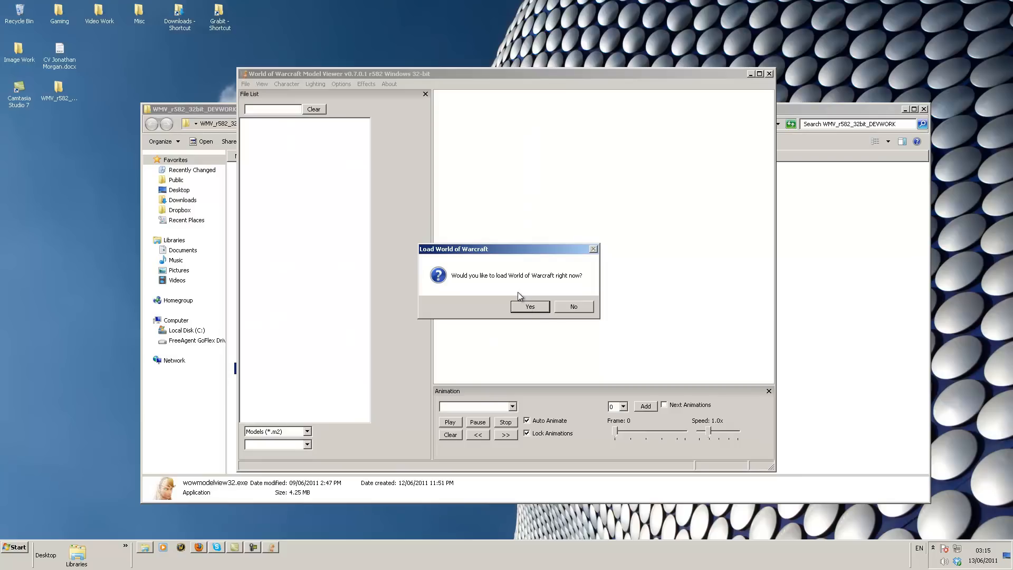
{"action": "mouse_move", "coordinate": [523, 289]}
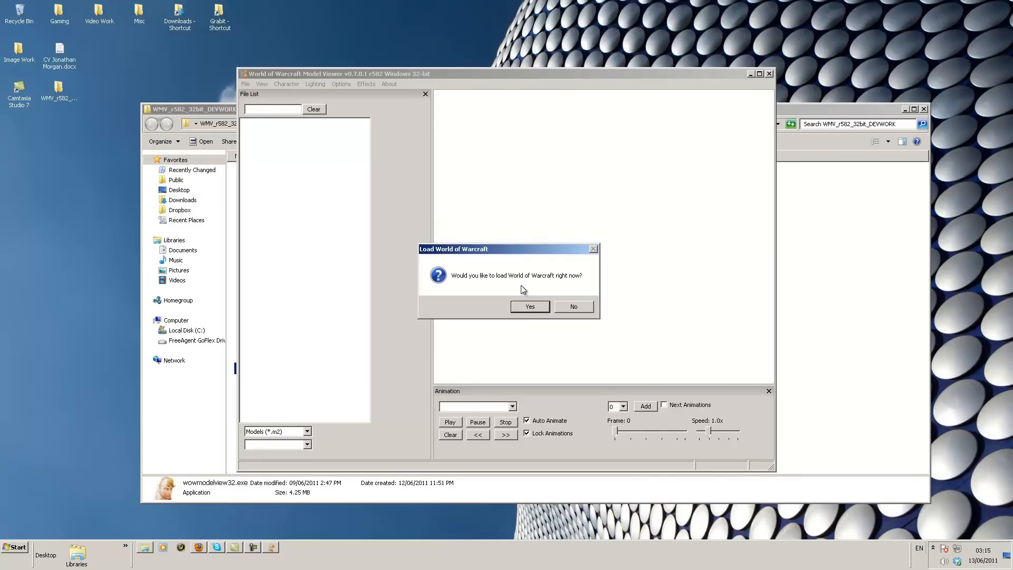
{"action": "mouse_move", "coordinate": [514, 295]}
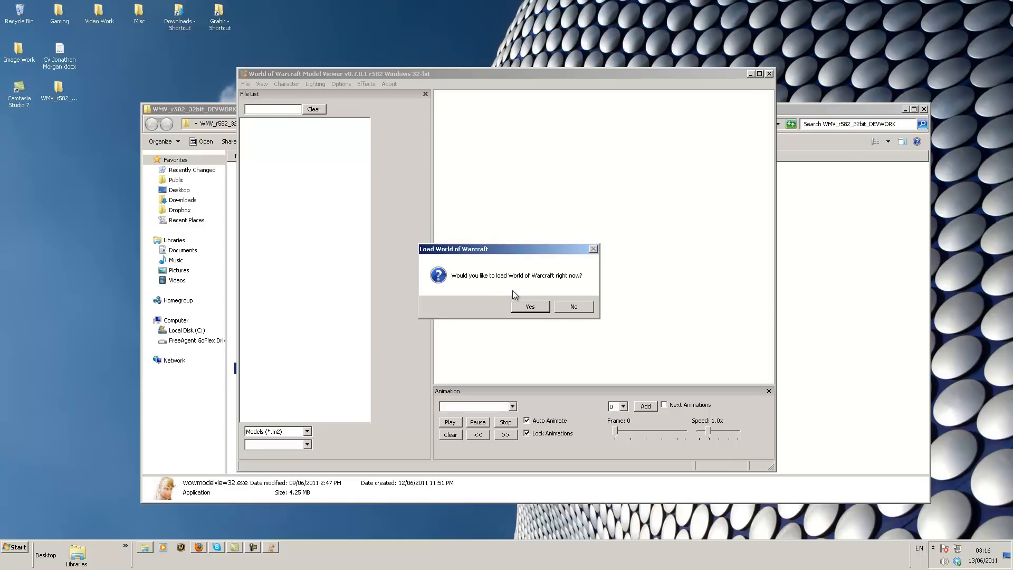
{"action": "left_click", "coordinate": [530, 306]}
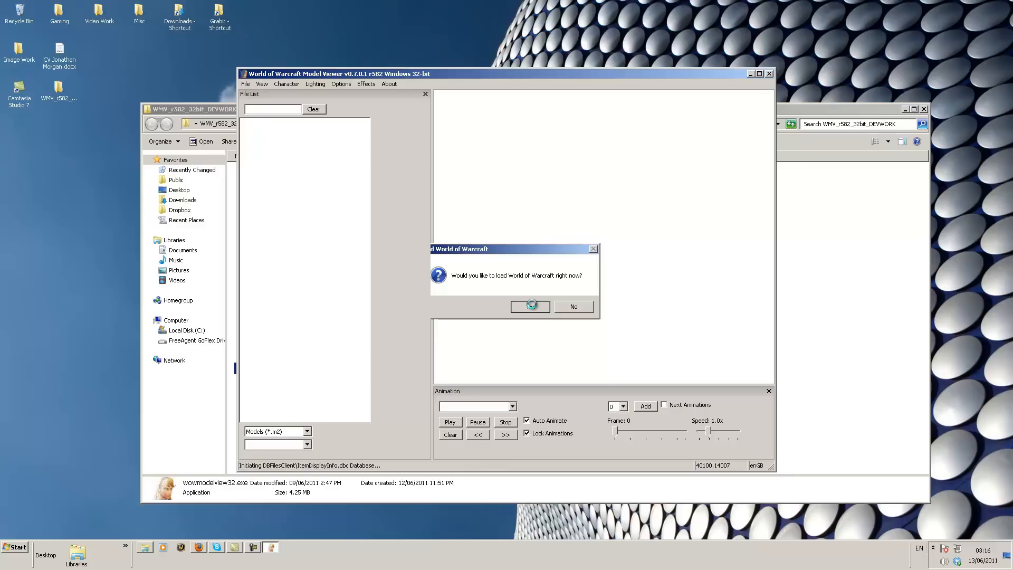
{"action": "left_click", "coordinate": [530, 306]}
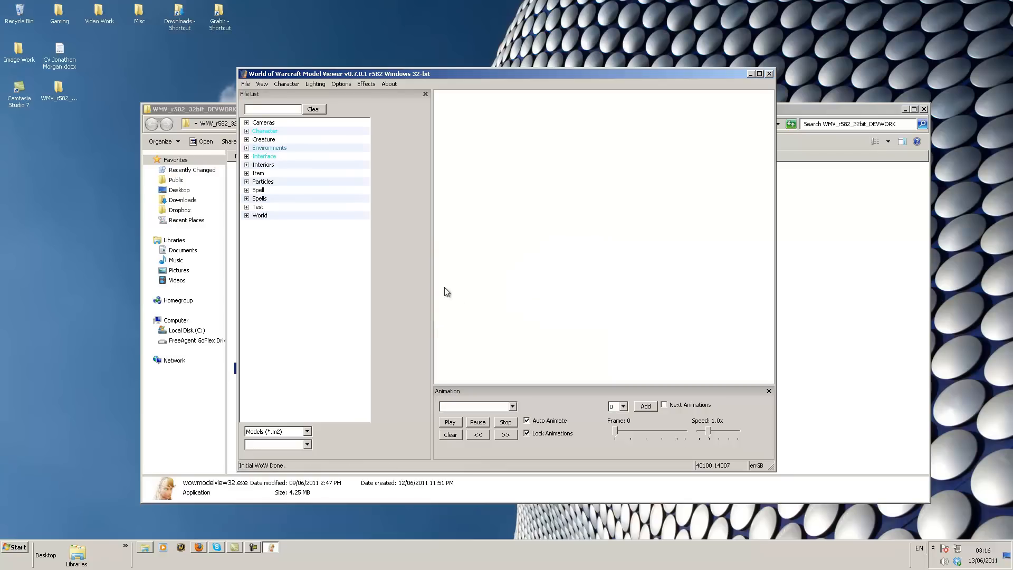
Step: Maximize the viewer and load dwarfmale.m2 from Character > Dwarf > male
{"action": "left_click", "coordinate": [758, 73]}
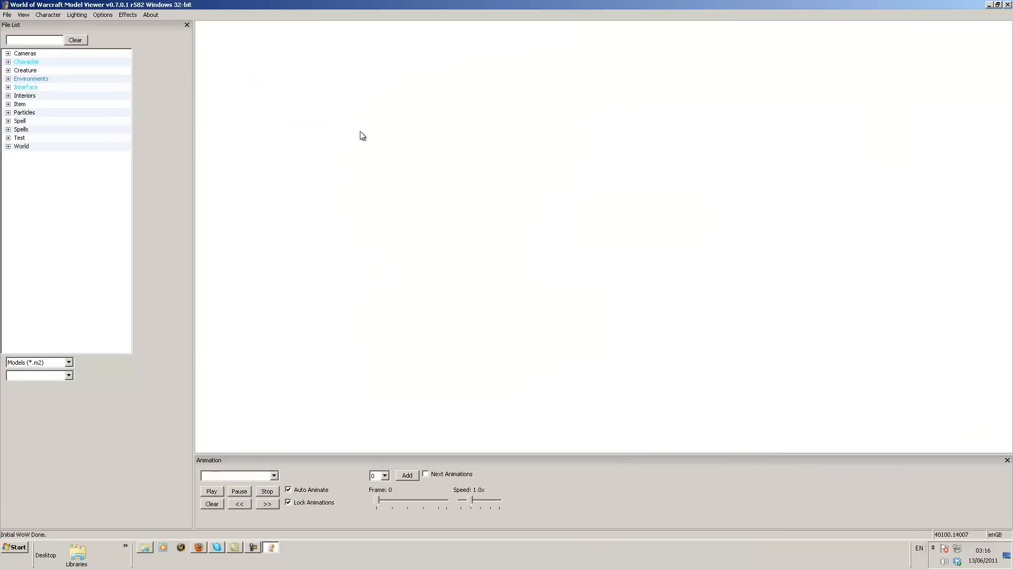
{"action": "left_click", "coordinate": [26, 62]}
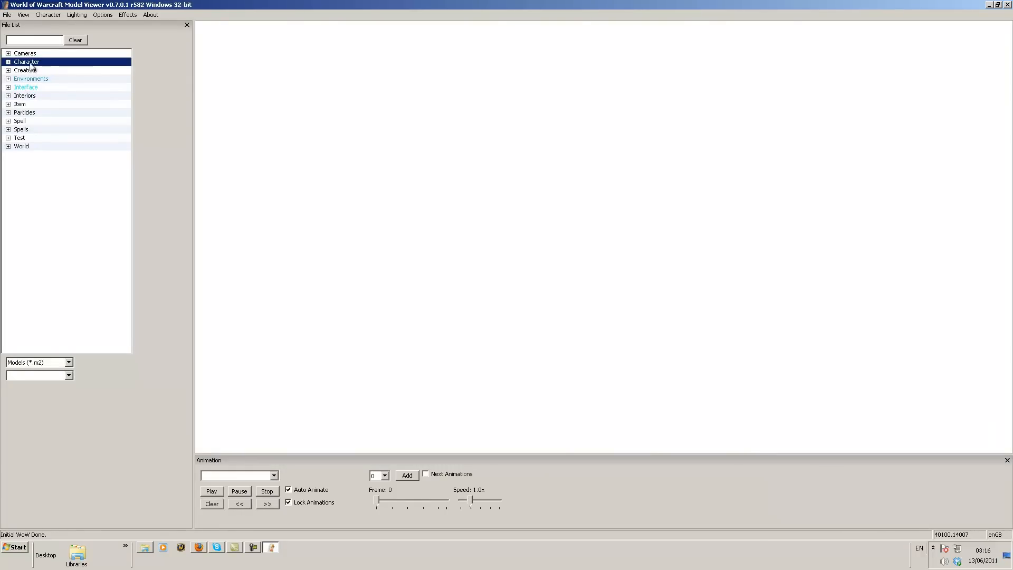
{"action": "left_click", "coordinate": [8, 61]}
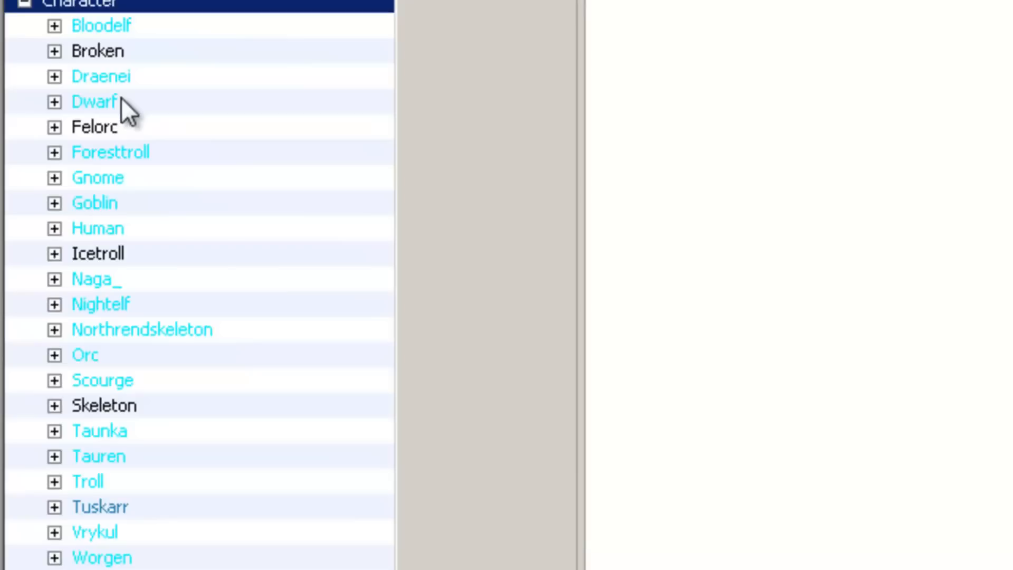
{"action": "left_click", "coordinate": [53, 101]}
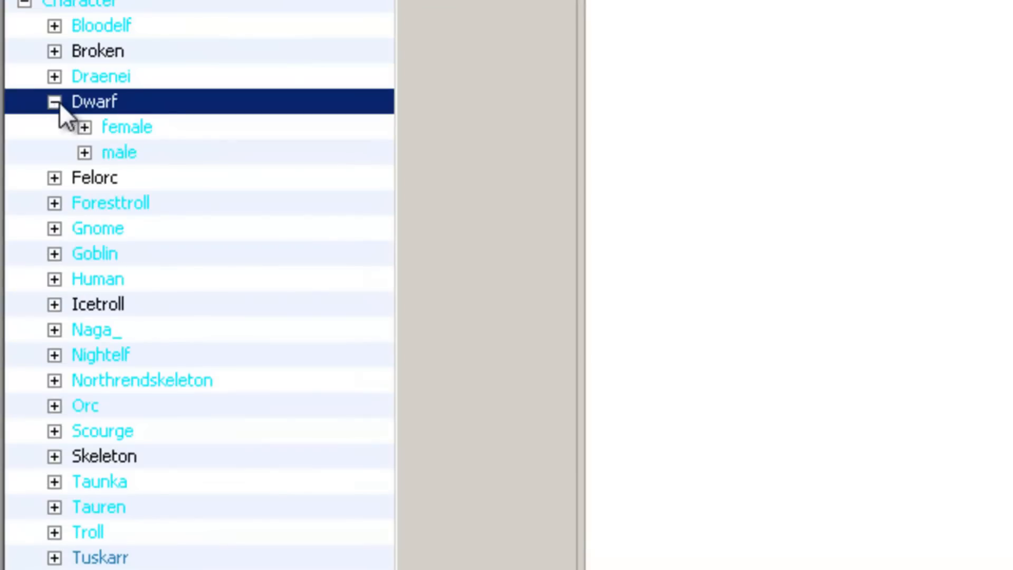
{"action": "left_click", "coordinate": [84, 152]}
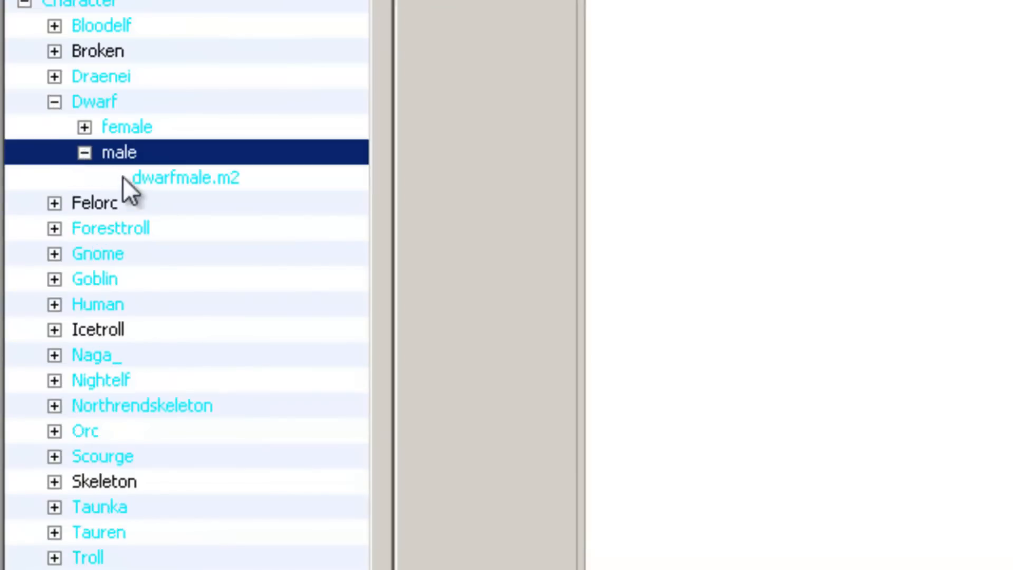
{"action": "left_click", "coordinate": [185, 178]}
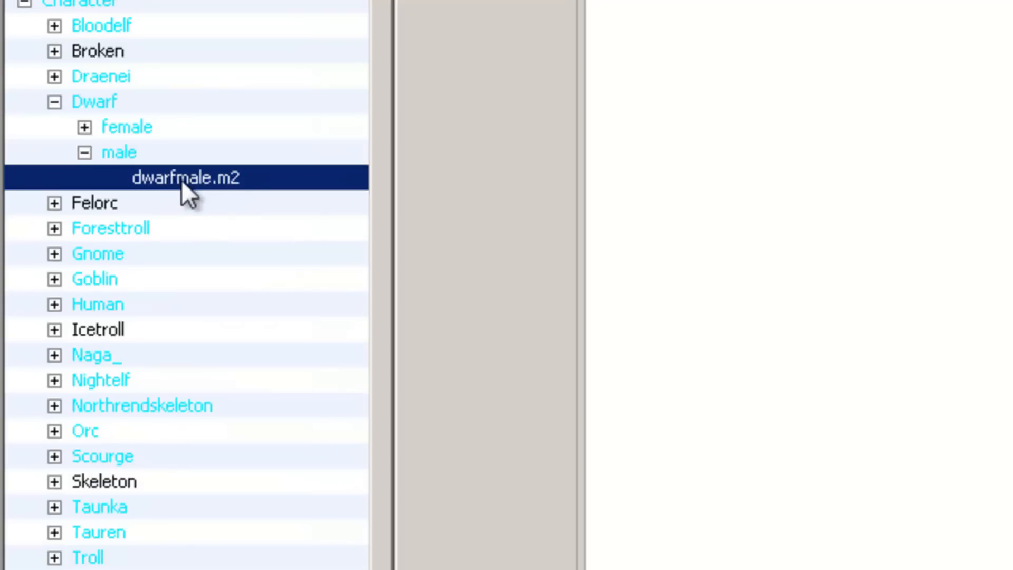
{"action": "double_click", "coordinate": [185, 177]}
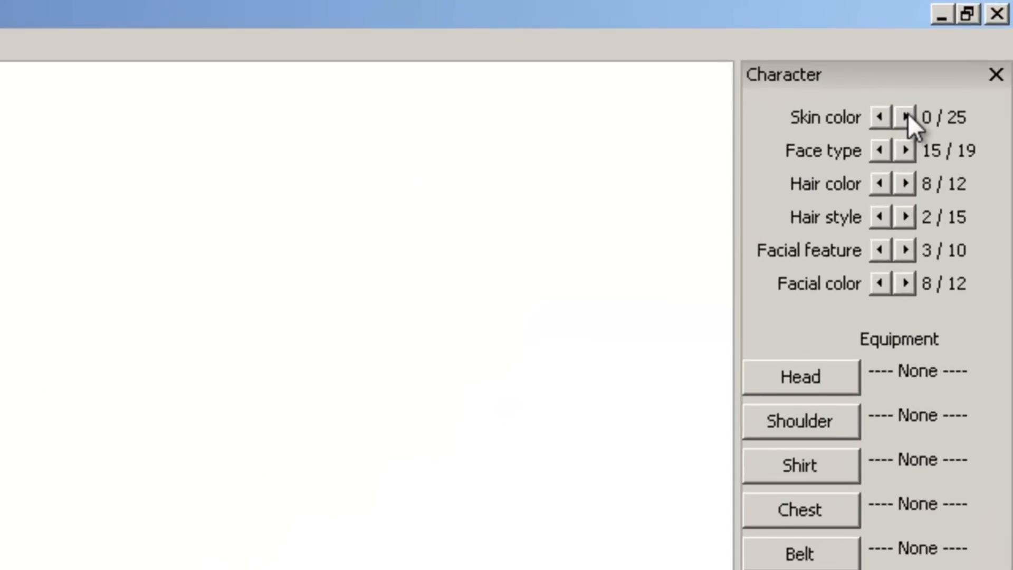
{"action": "left_click", "coordinate": [903, 117]}
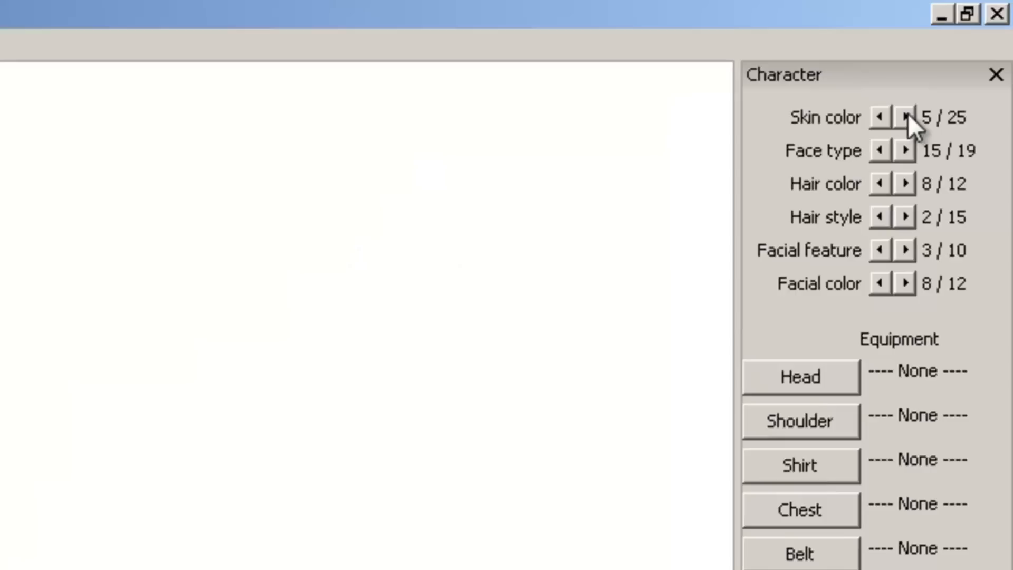
{"action": "left_click", "coordinate": [880, 117]}
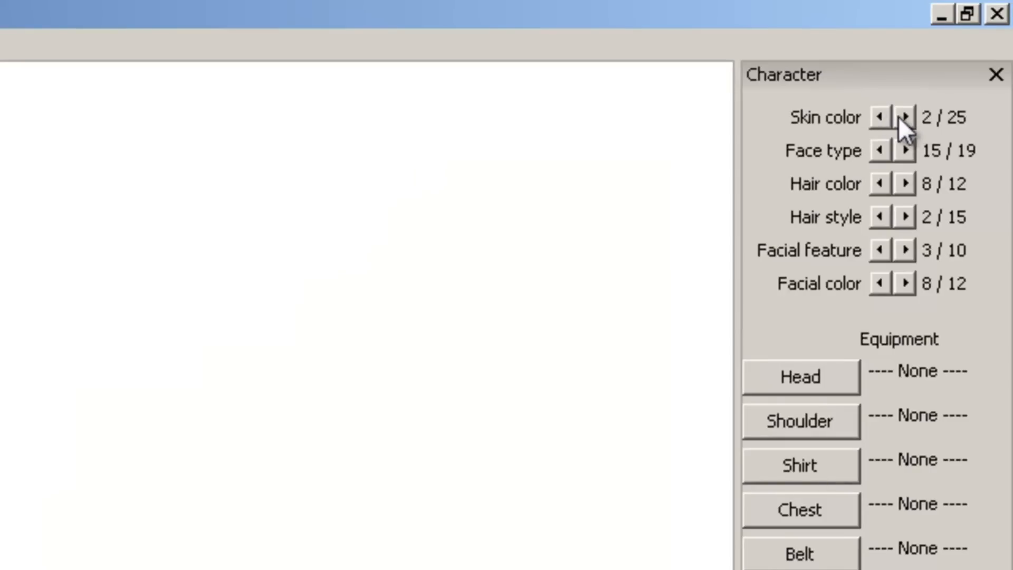
{"action": "mouse_move", "coordinate": [890, 150]}
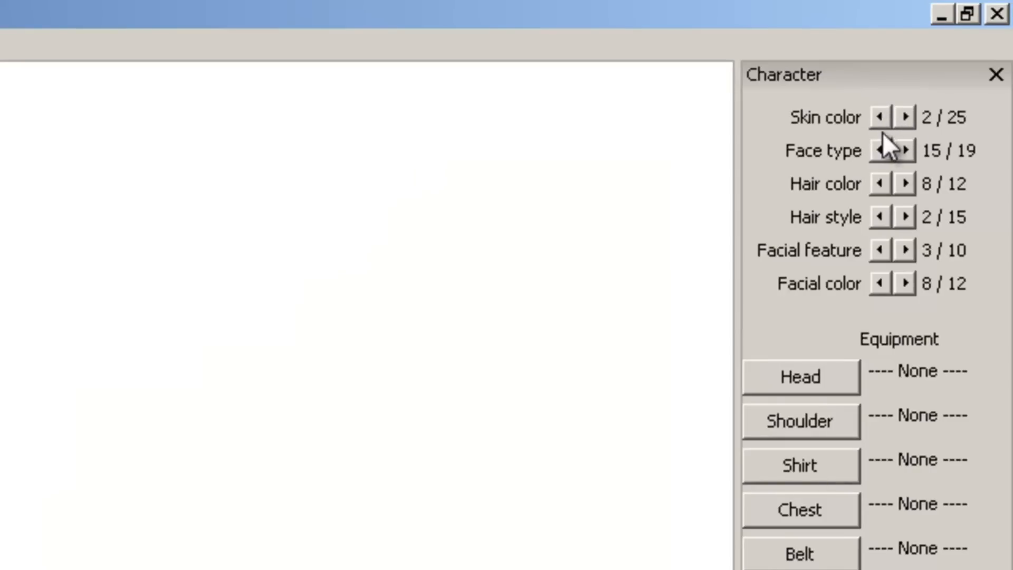
{"action": "mouse_move", "coordinate": [826, 206]}
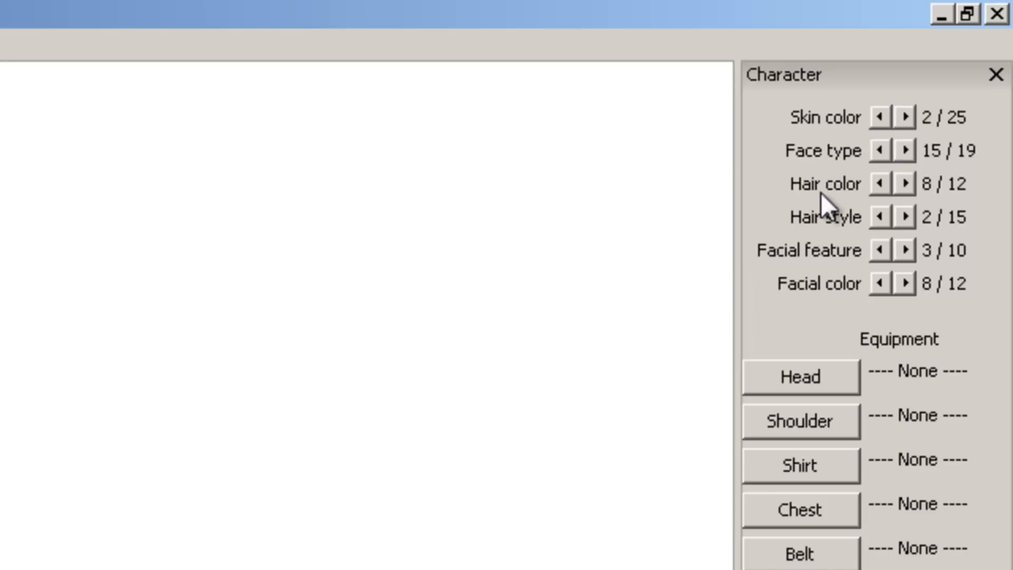
{"action": "mouse_move", "coordinate": [825, 306]}
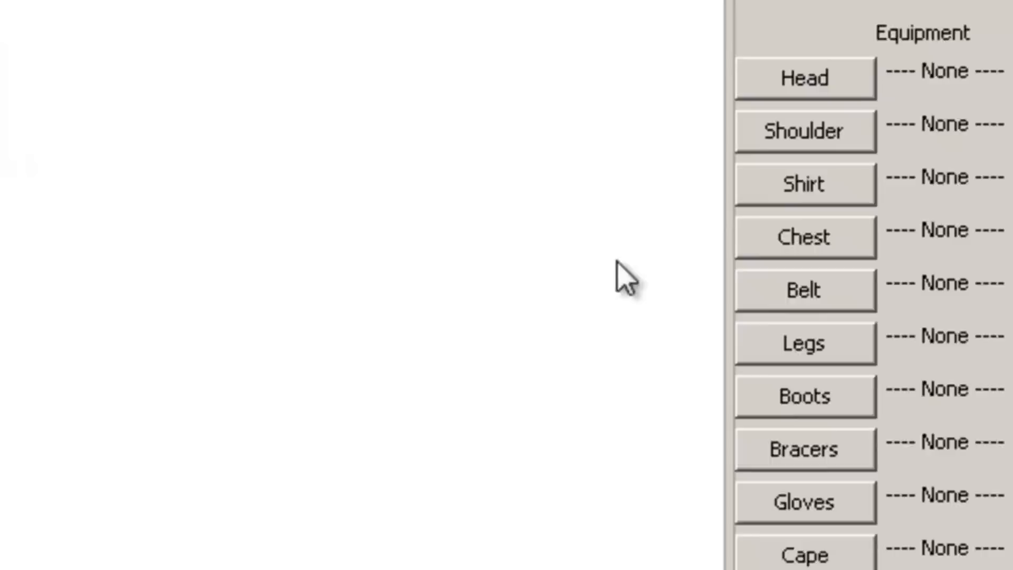
Step: Choose a shoulder item, filtering by 'vi' for the Vicious Gladiator's plate shoulders
{"action": "left_click", "coordinate": [805, 131]}
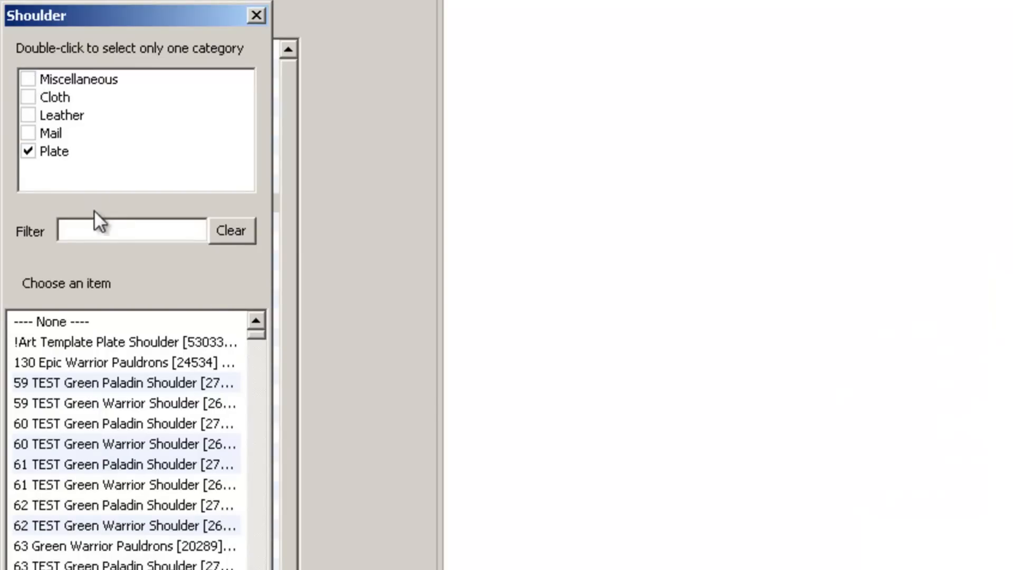
{"action": "mouse_move", "coordinate": [35, 75]}
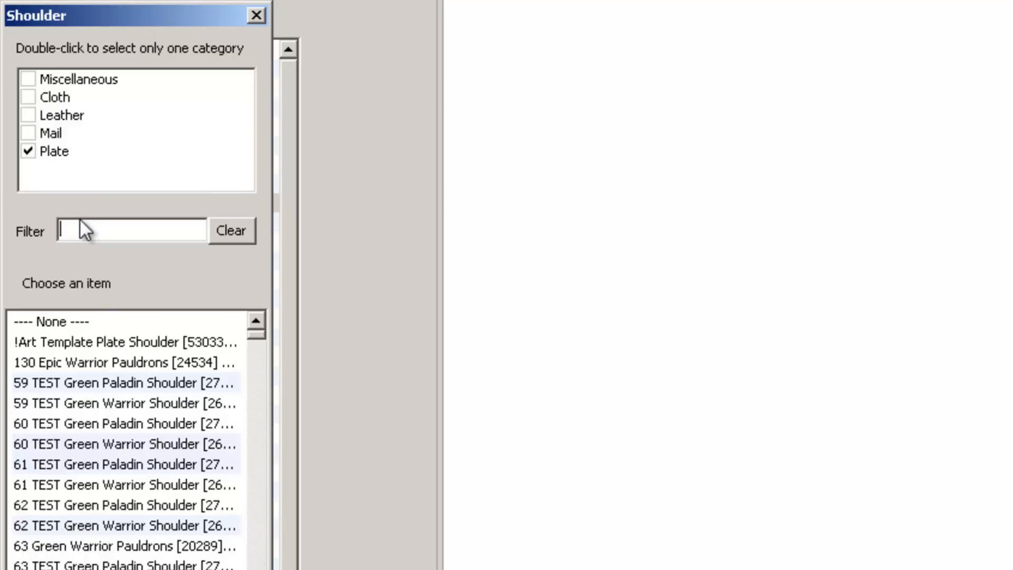
{"action": "type", "text": "vi"}
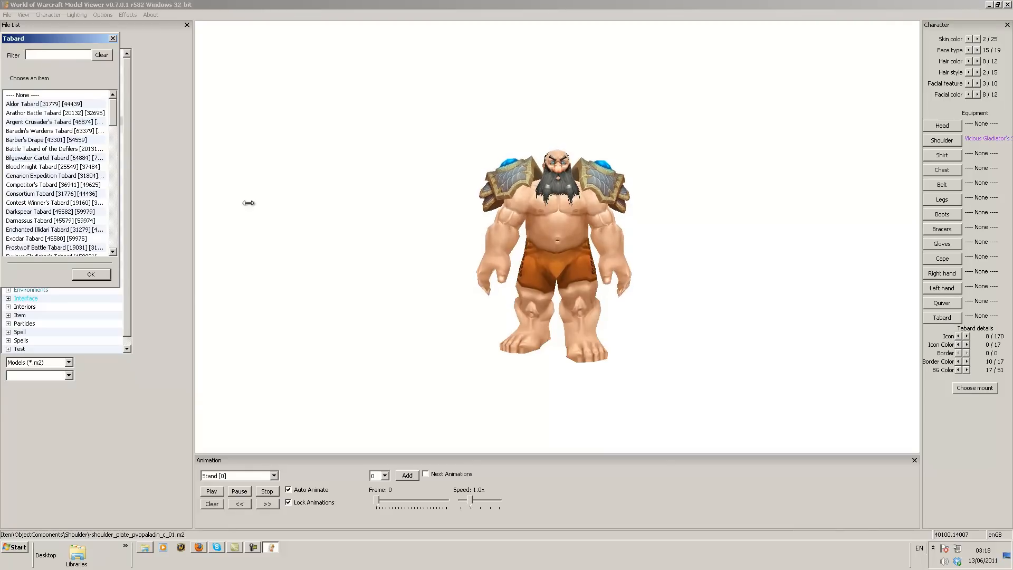
Step: Try Blood Knight, Competitor's, Consortium and Wrathful Gladiator's tabards, then equip Upperdeck Tabard
{"action": "left_click", "coordinate": [55, 167]}
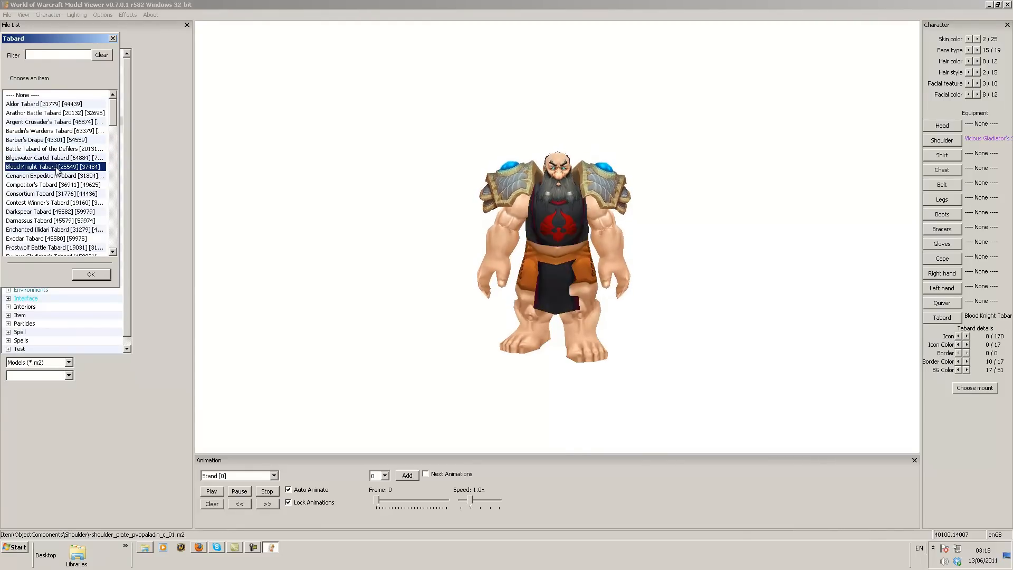
{"action": "left_click", "coordinate": [49, 184]}
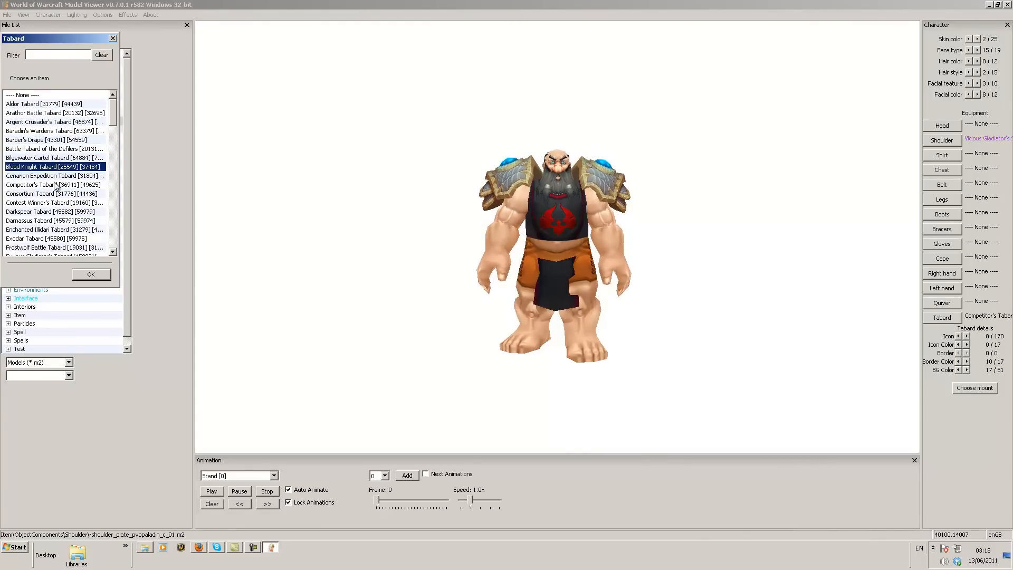
{"action": "left_click", "coordinate": [52, 193]}
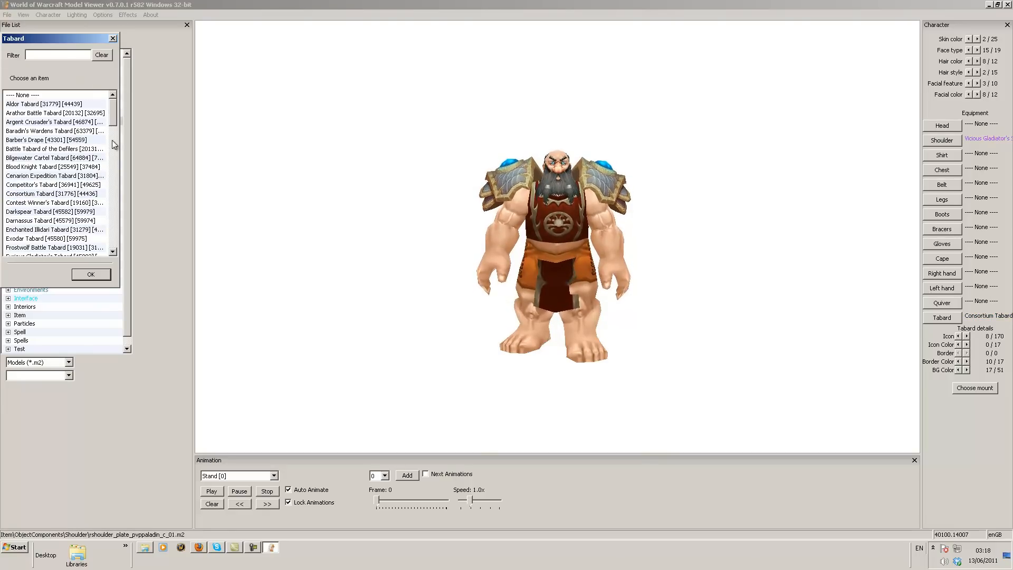
{"action": "left_click", "coordinate": [55, 247]}
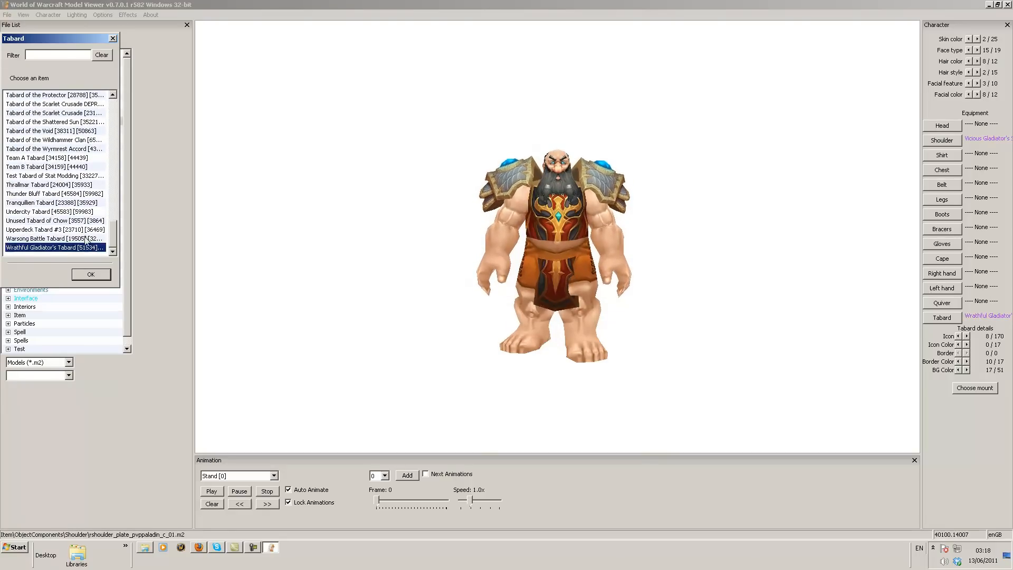
{"action": "left_click", "coordinate": [90, 274]}
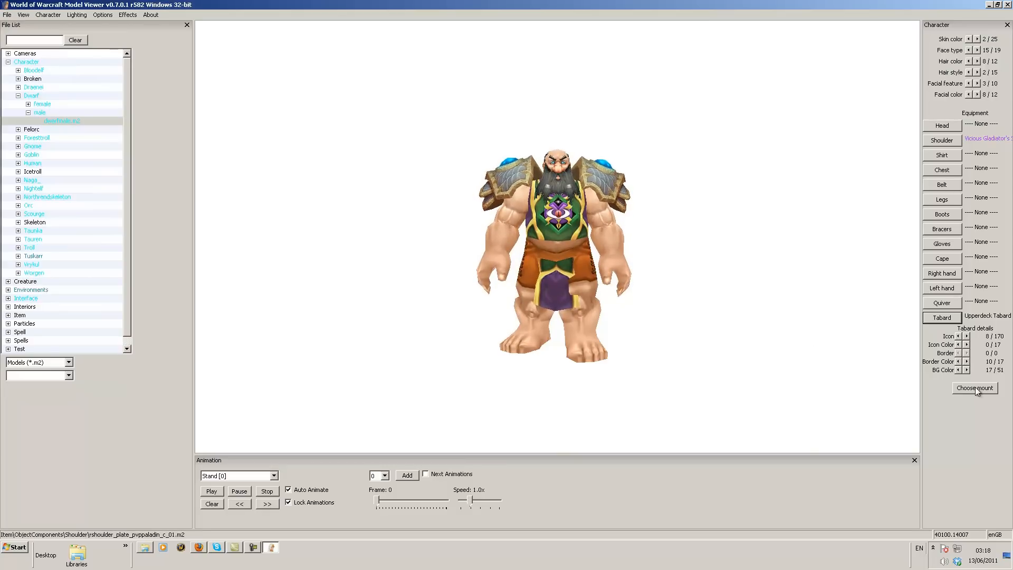
Step: Include Other models in the mount list, try the pufferfish, then pick the pit lord
{"action": "left_click", "coordinate": [974, 388]}
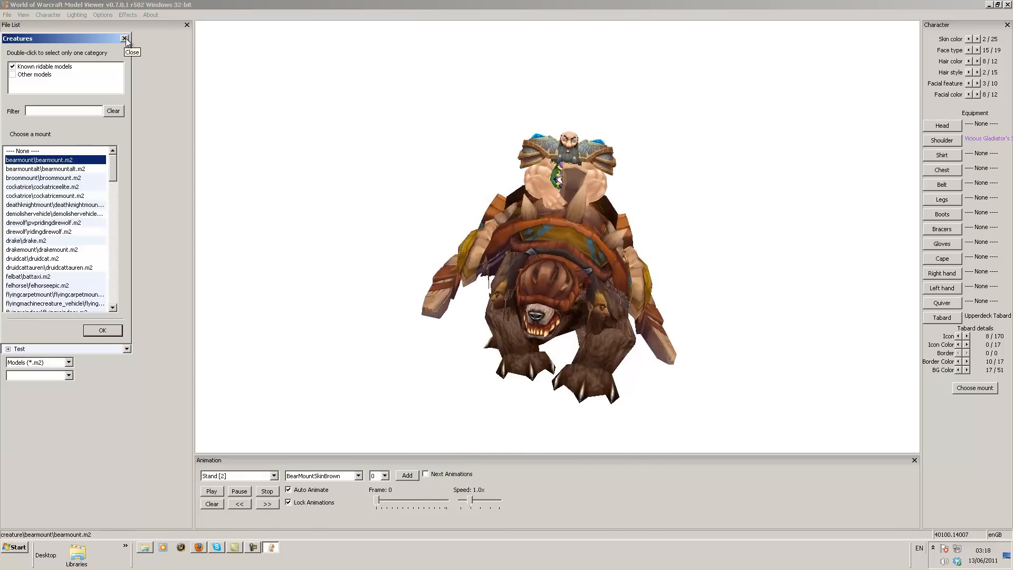
{"action": "left_click", "coordinate": [12, 66]}
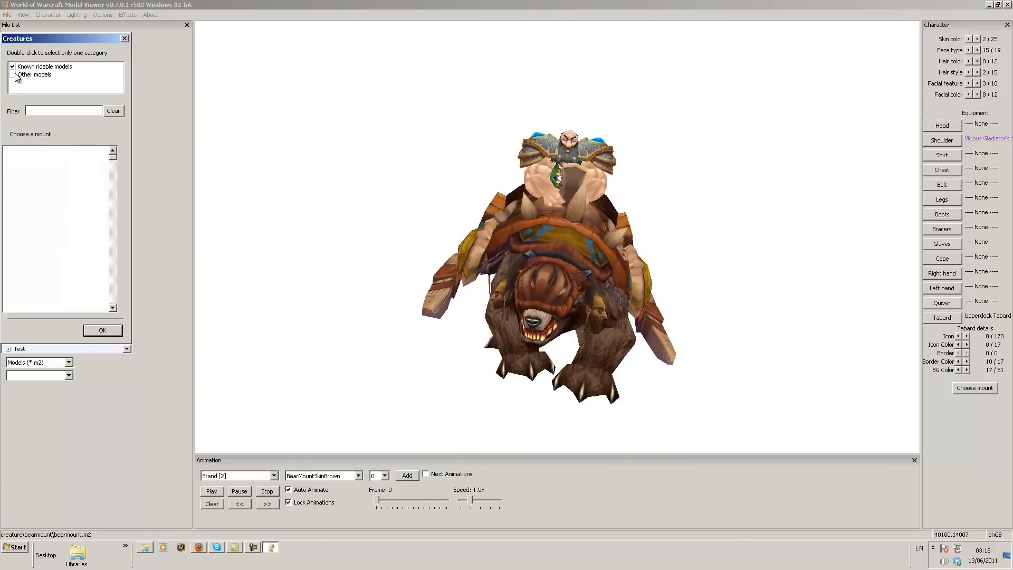
{"action": "left_click", "coordinate": [12, 74]}
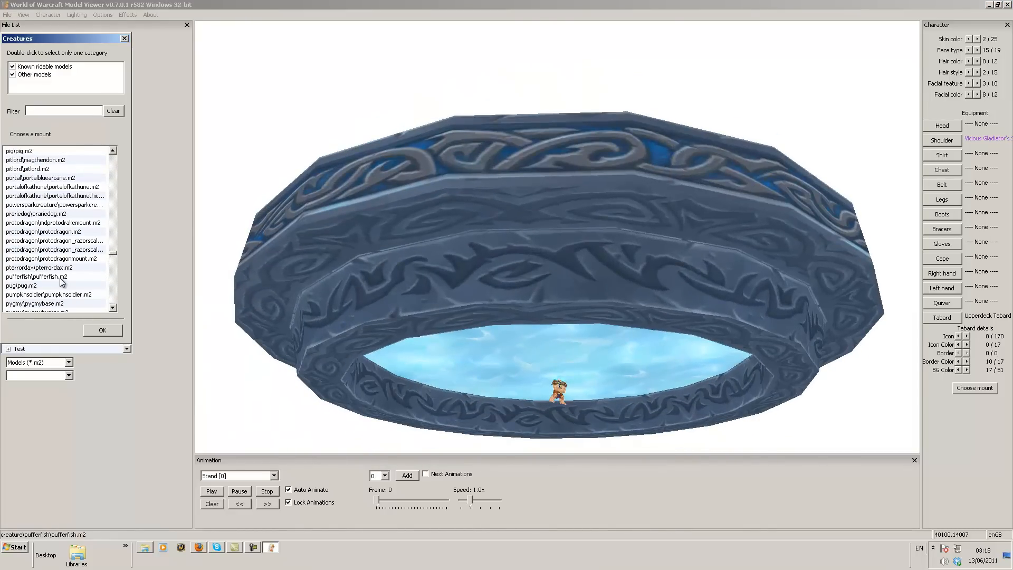
{"action": "double_click", "coordinate": [37, 276]}
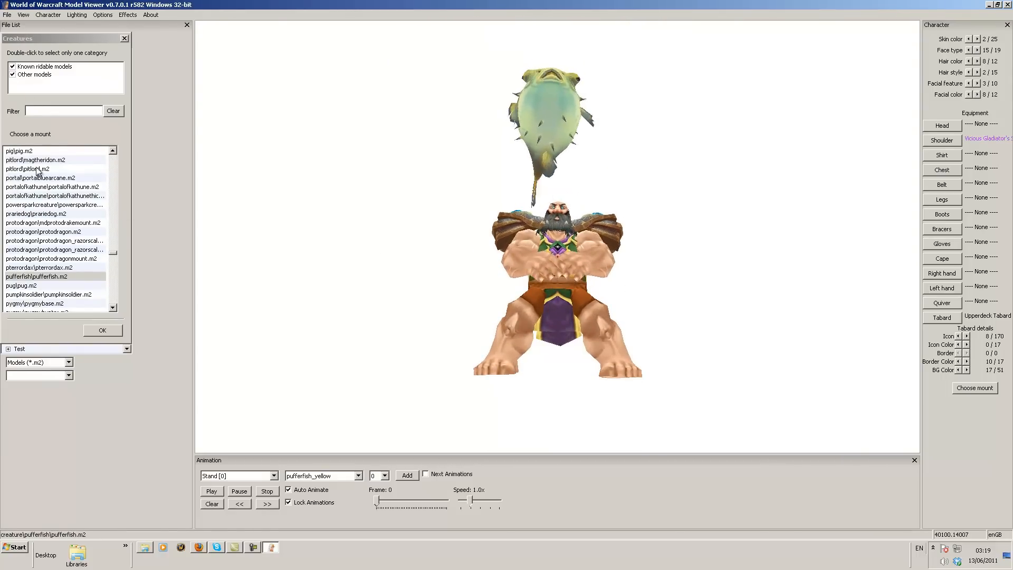
{"action": "left_click", "coordinate": [26, 169]}
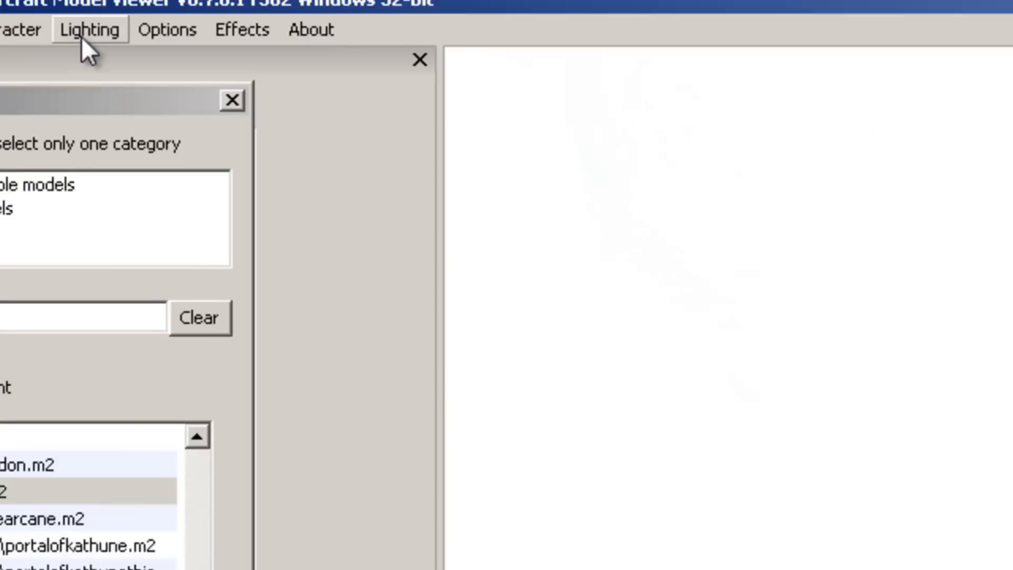
Step: Set lighting to Model lights only and check the View menu's Background Color option
{"action": "left_click", "coordinate": [111, 44]}
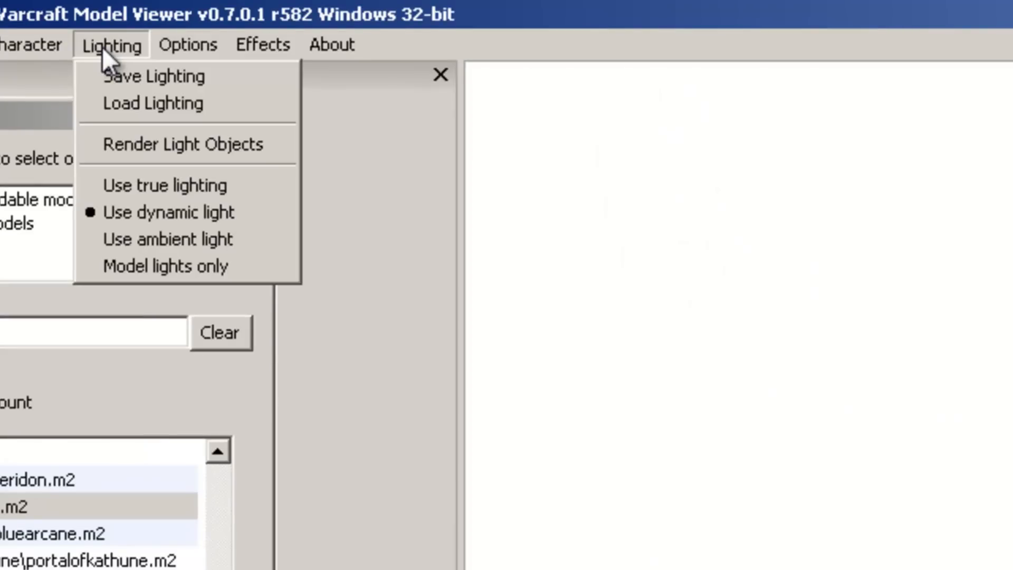
{"action": "mouse_move", "coordinate": [161, 265]}
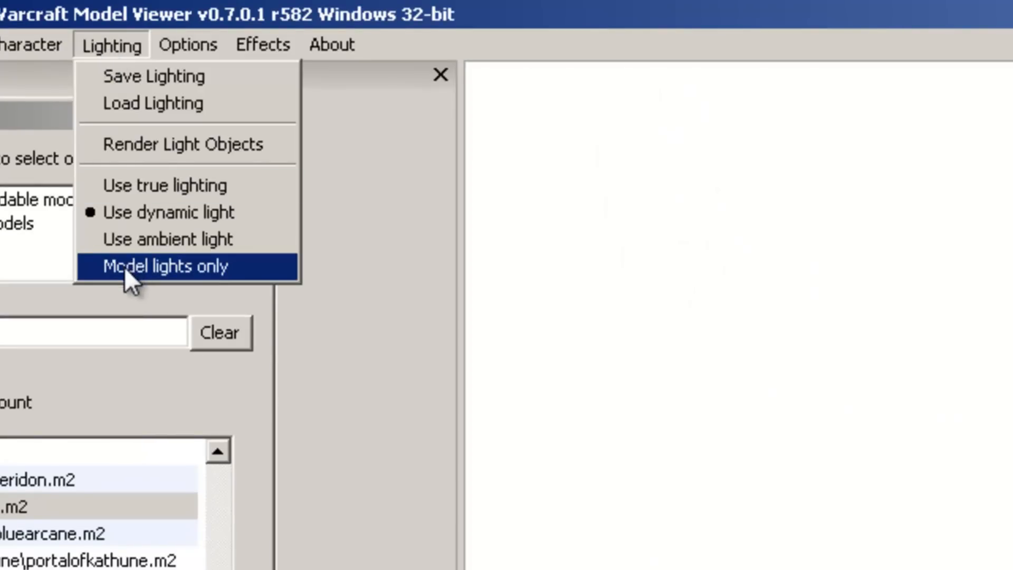
{"action": "left_click", "coordinate": [158, 266]}
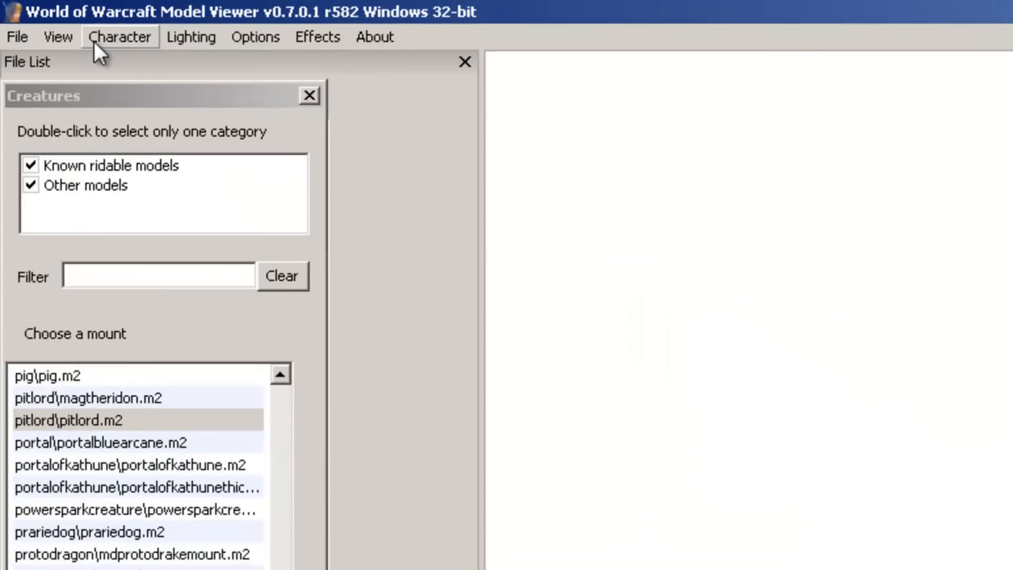
{"action": "left_click", "coordinate": [57, 37]}
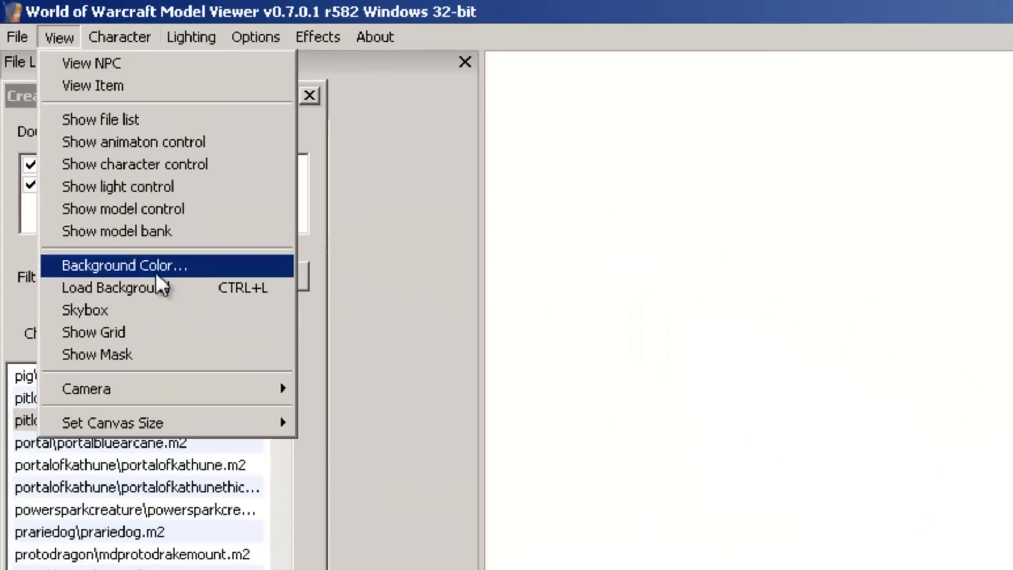
{"action": "left_click", "coordinate": [122, 265]}
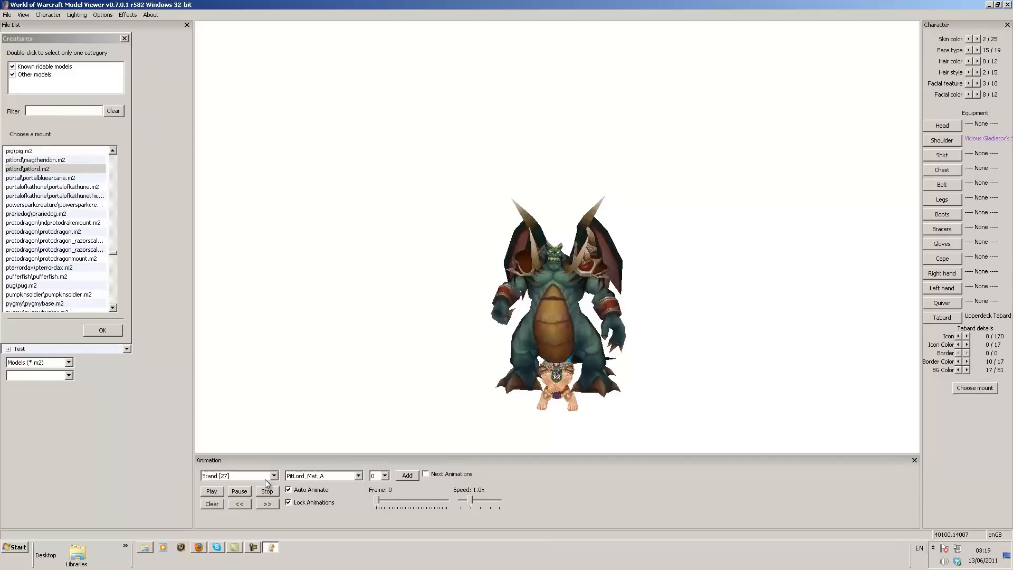
Step: Play the pit lord's Death [11] animation at 0.1x speed
{"action": "left_click", "coordinate": [239, 475]}
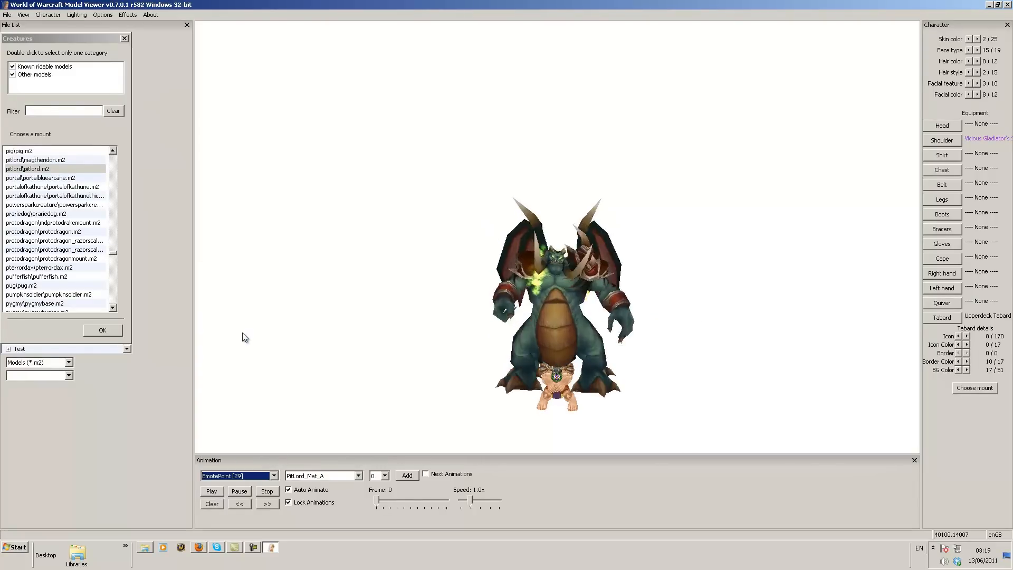
{"action": "left_click", "coordinate": [272, 475]}
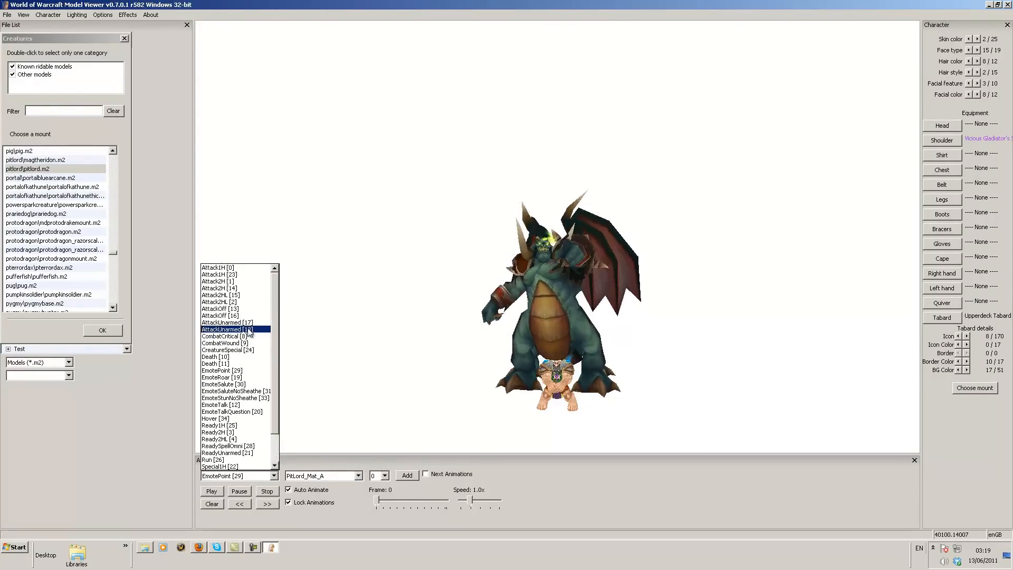
{"action": "left_click", "coordinate": [227, 349]}
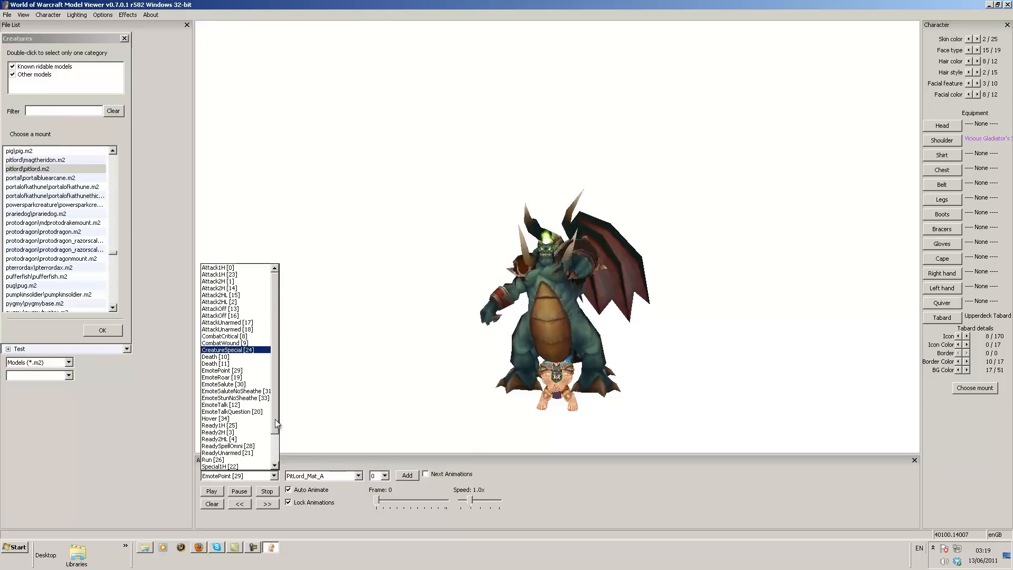
{"action": "left_click", "coordinate": [217, 267]}
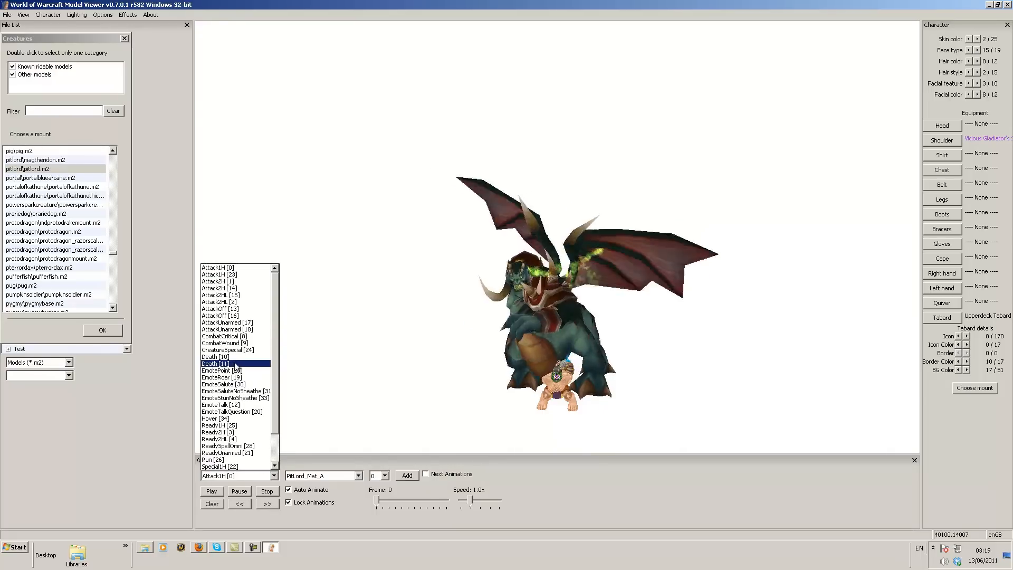
{"action": "left_click", "coordinate": [215, 362]}
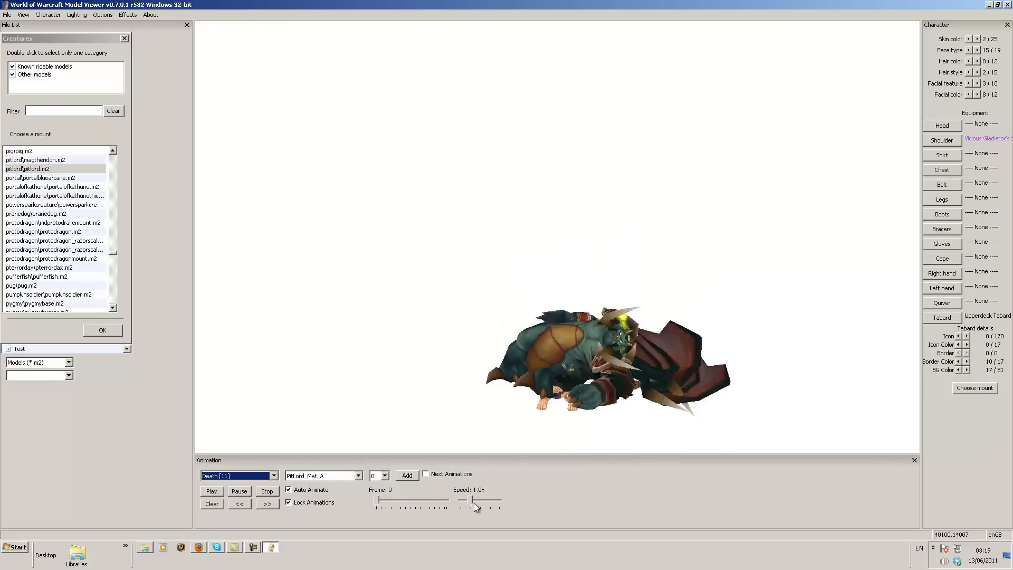
{"action": "left_click_drag", "start_coordinate": [472, 501], "coordinate": [464, 501]}
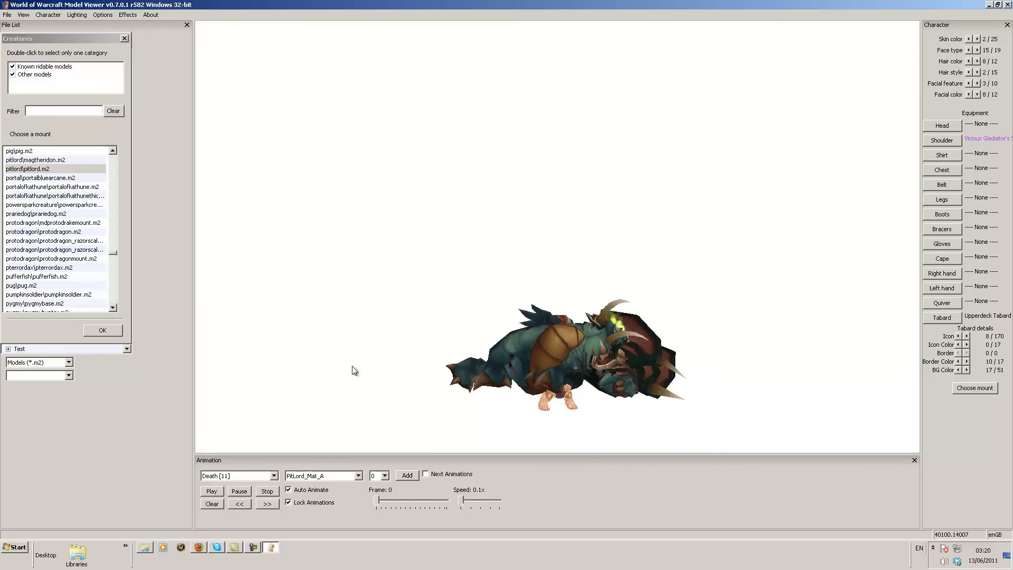
{"action": "left_click", "coordinate": [47, 14]}
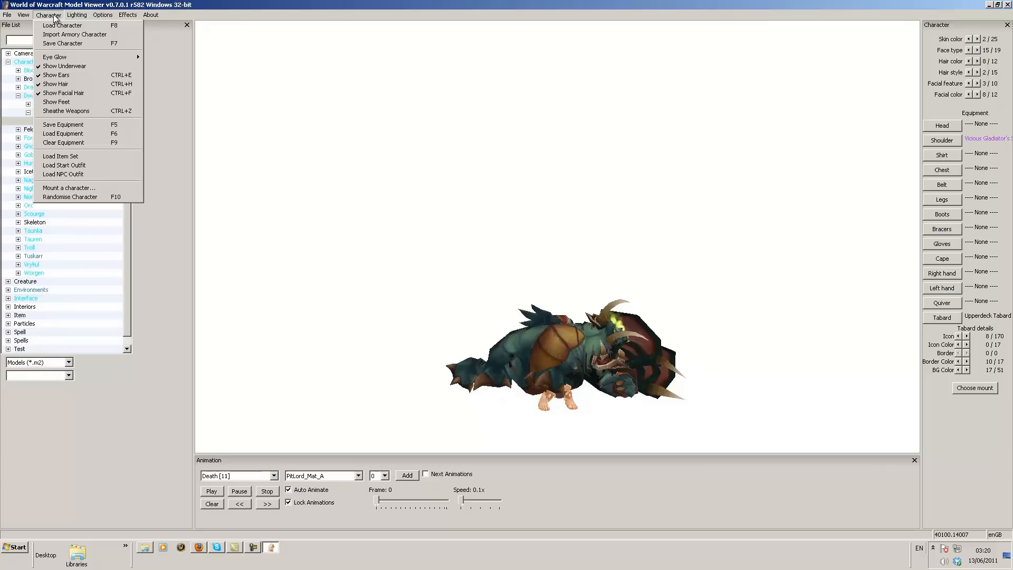
Step: Load the saved .chr dwarf character file from the WMV_r582_32bit_DEVWORK folder
{"action": "left_click", "coordinate": [63, 25]}
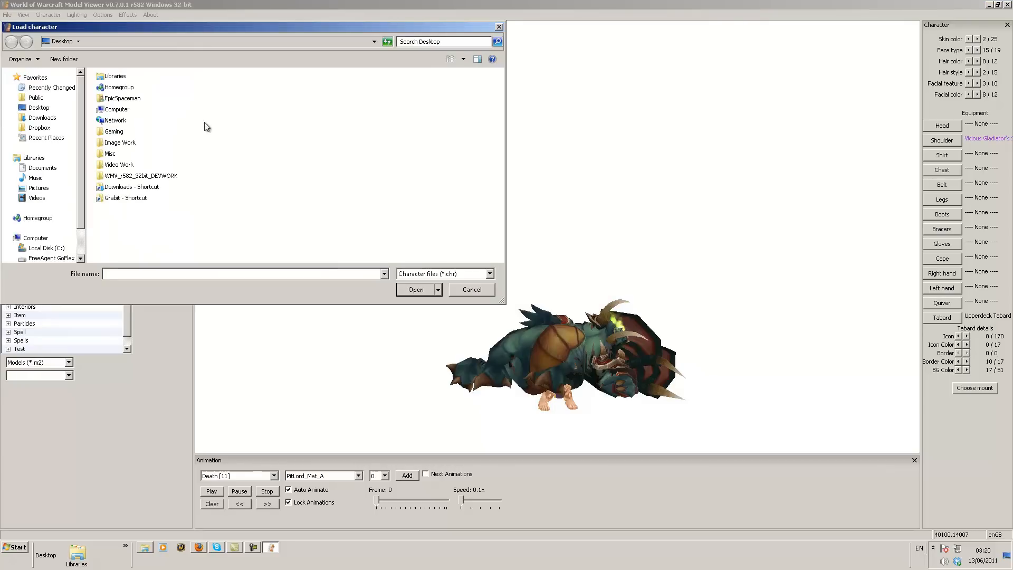
{"action": "double_click", "coordinate": [141, 175]}
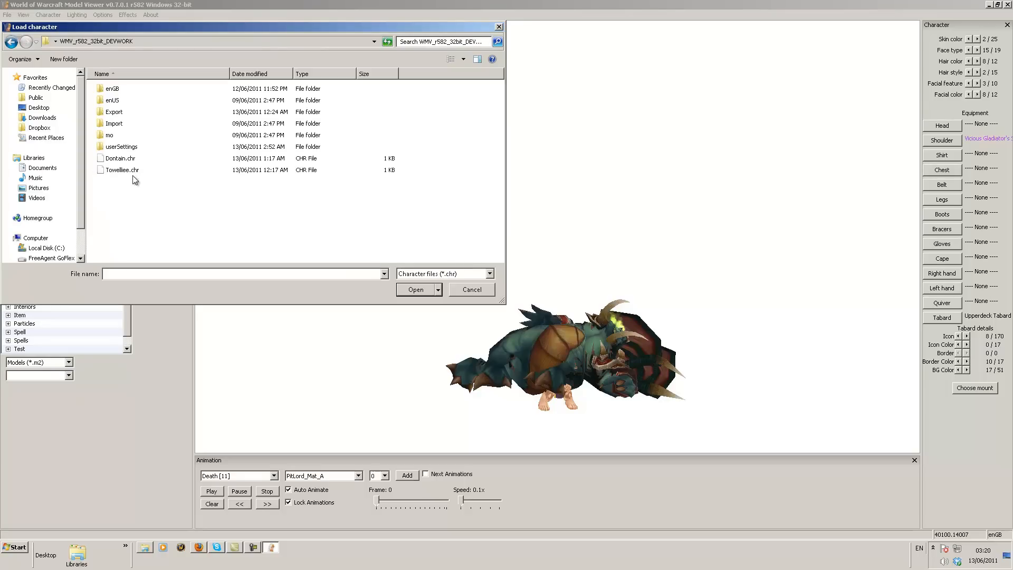
{"action": "left_click", "coordinate": [122, 169]}
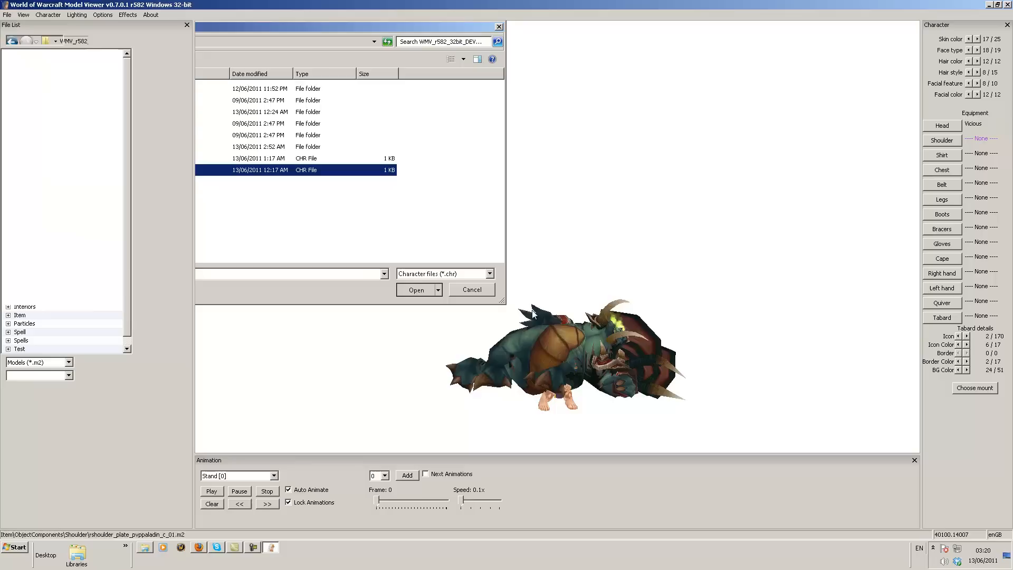
{"action": "left_click", "coordinate": [417, 289]}
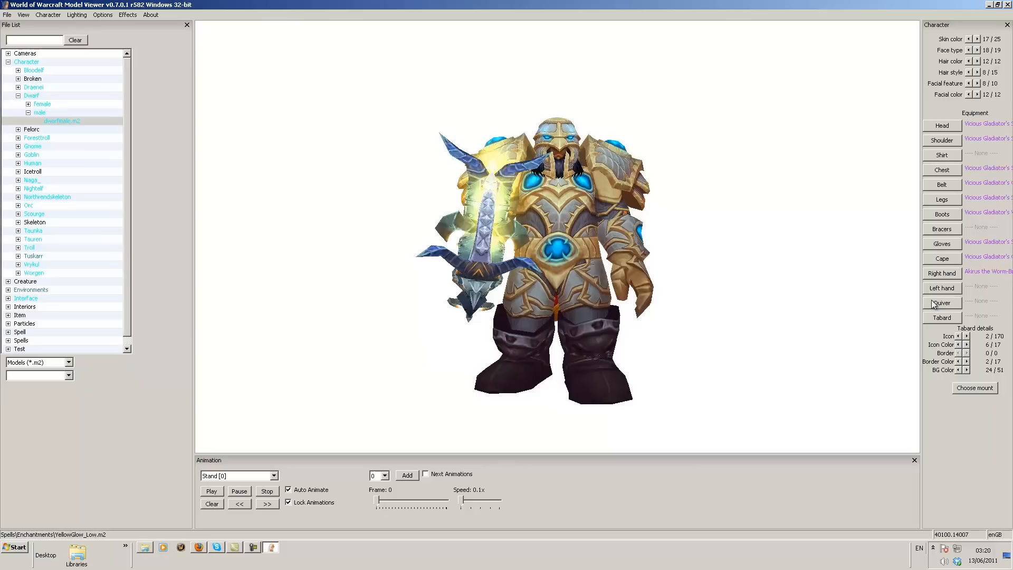
Step: Set the dwarf's right hand item to None, removing his weapon
{"action": "left_click", "coordinate": [942, 273]}
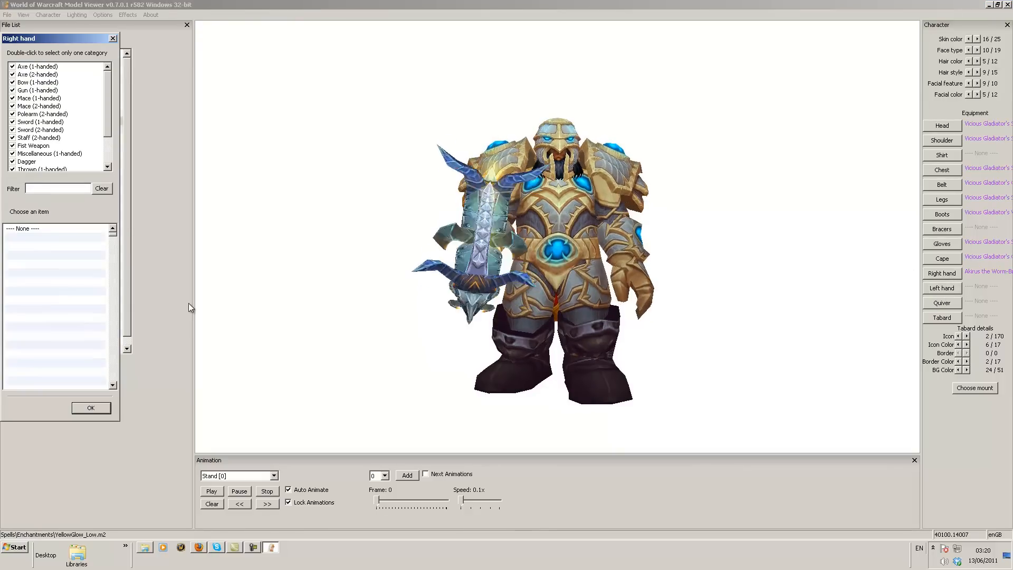
{"action": "left_click", "coordinate": [90, 408]}
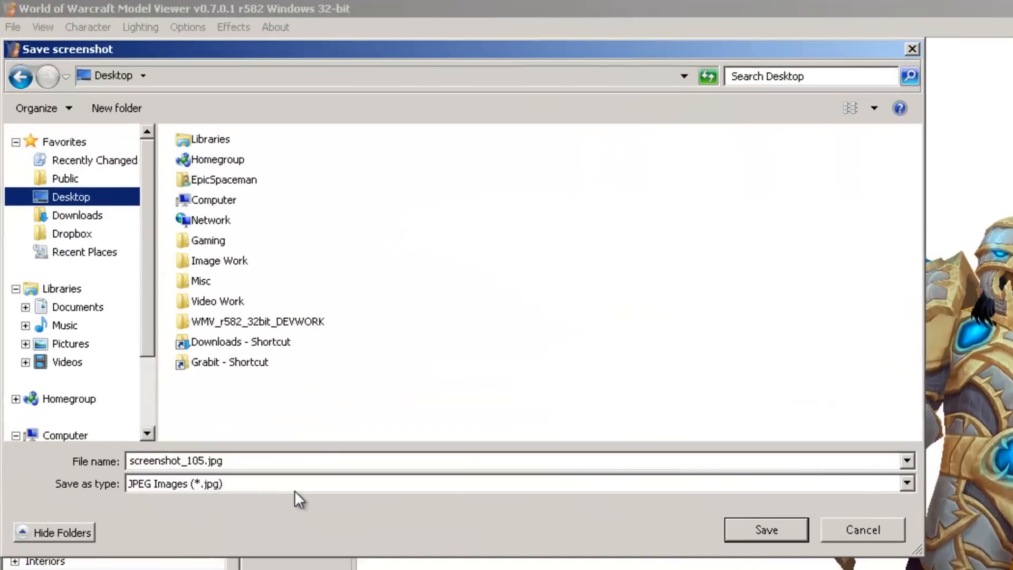
Step: Save the unarmed armoured dwarf render to the desktop as JPEG screenshot_105.jpg
{"action": "left_click", "coordinate": [906, 483]}
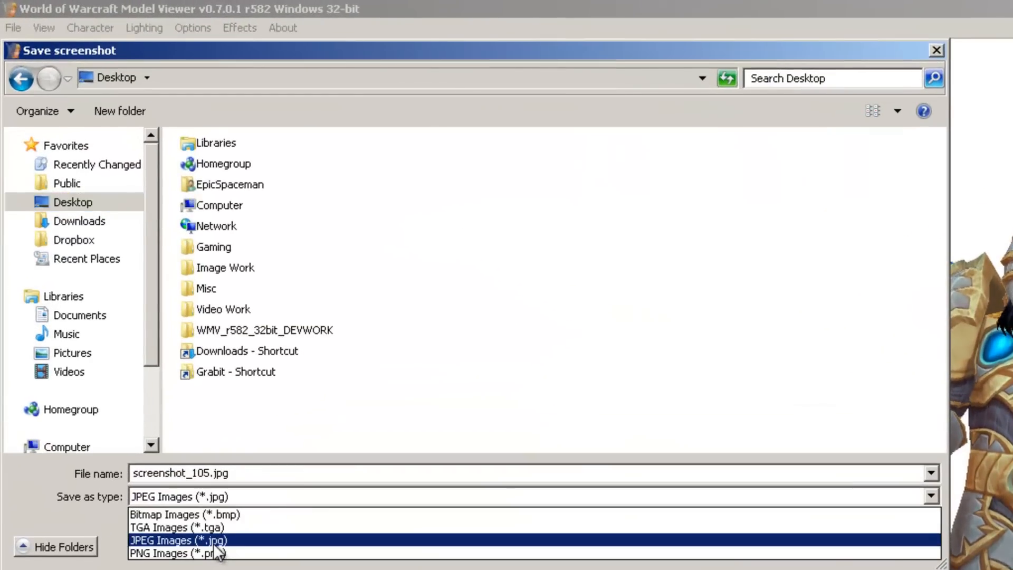
{"action": "left_click", "coordinate": [178, 540]}
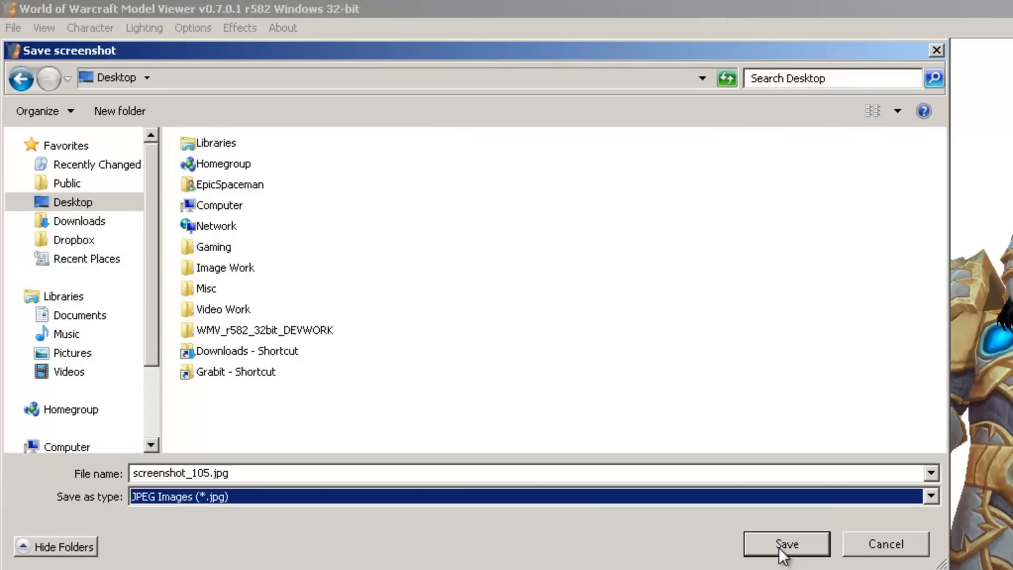
{"action": "left_click", "coordinate": [786, 544]}
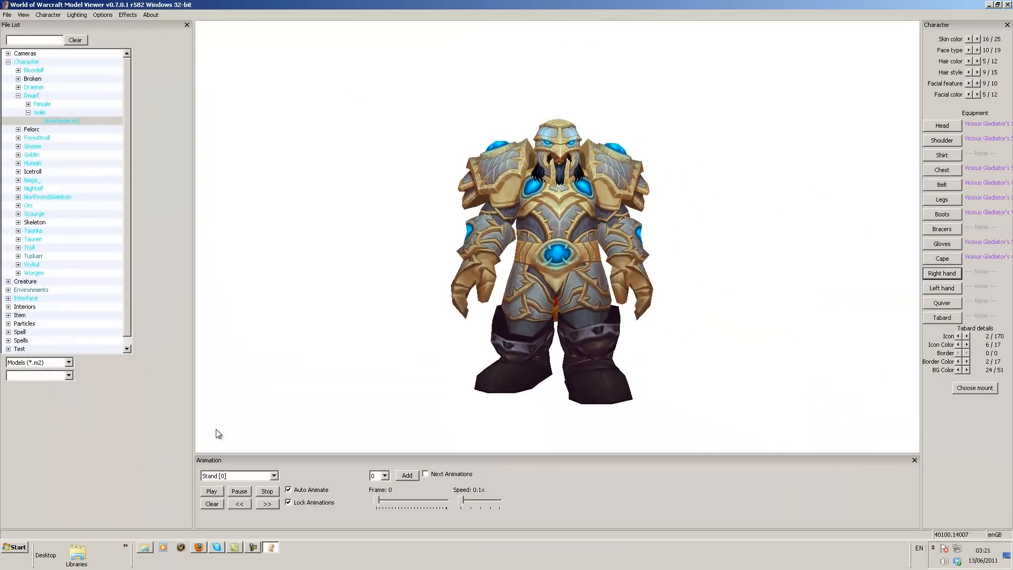
{"action": "left_click", "coordinate": [14, 547]}
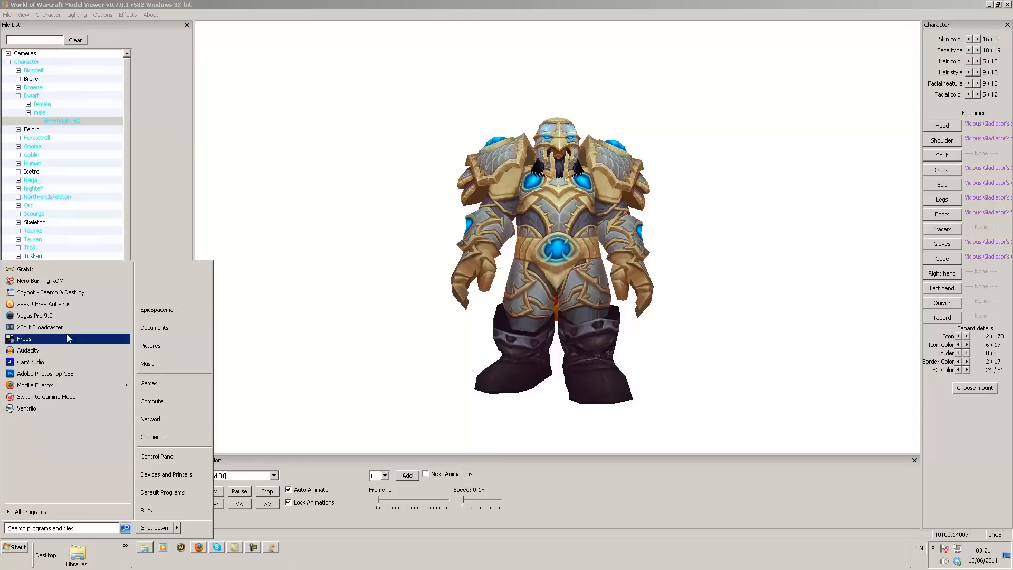
Step: Launch Adobe Photoshop CS5 from the Start menu program list
{"action": "left_click", "coordinate": [296, 387]}
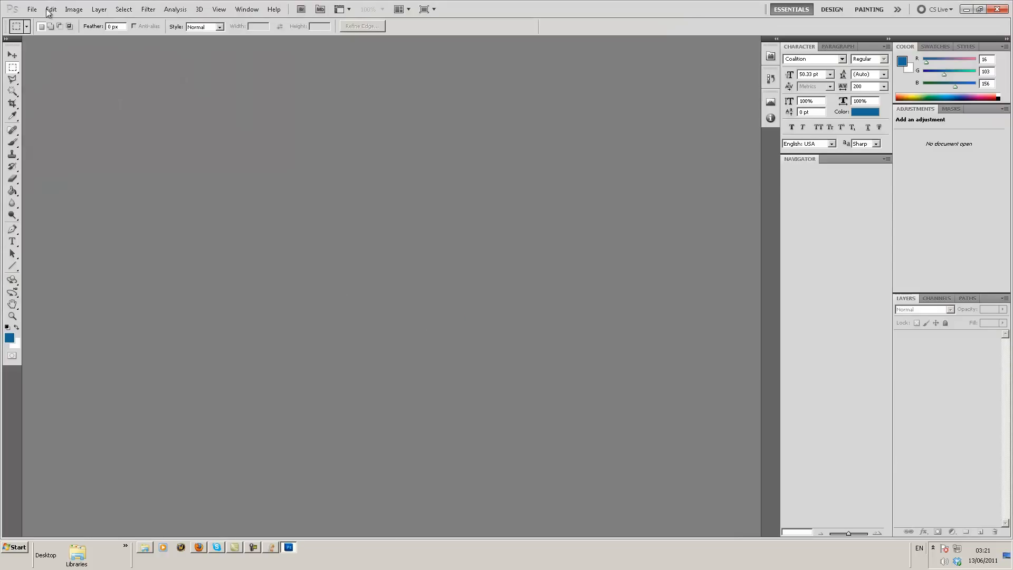
Step: Open screenshot_105.jpg from the Desktop via File > Open
{"action": "left_click", "coordinate": [31, 9]}
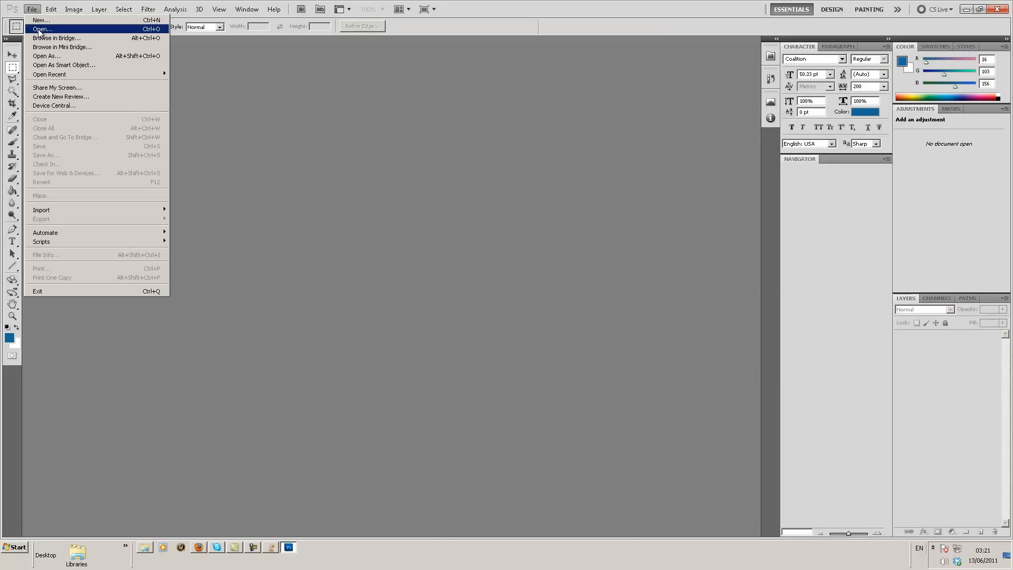
{"action": "left_click", "coordinate": [43, 29]}
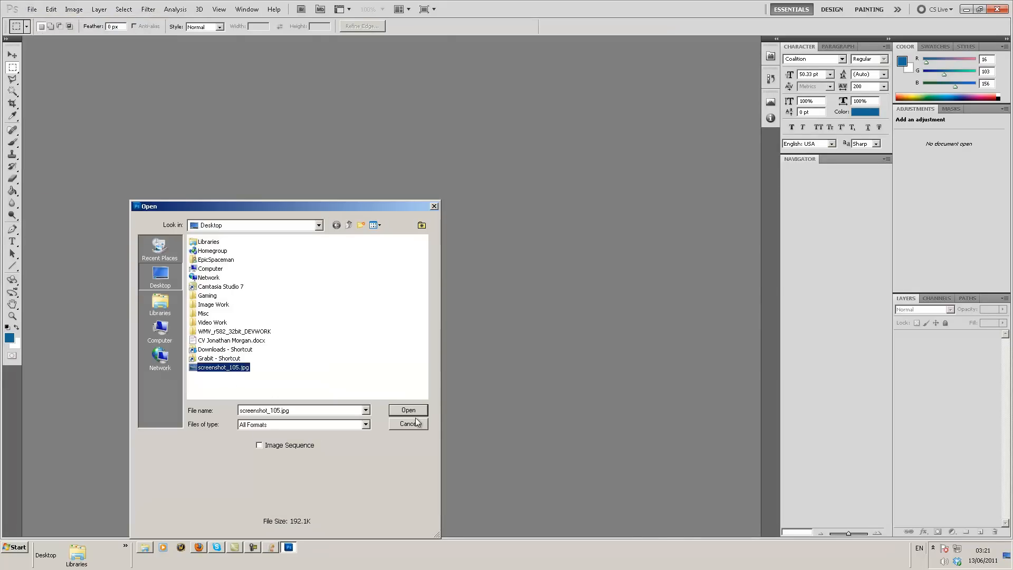
{"action": "left_click", "coordinate": [408, 410]}
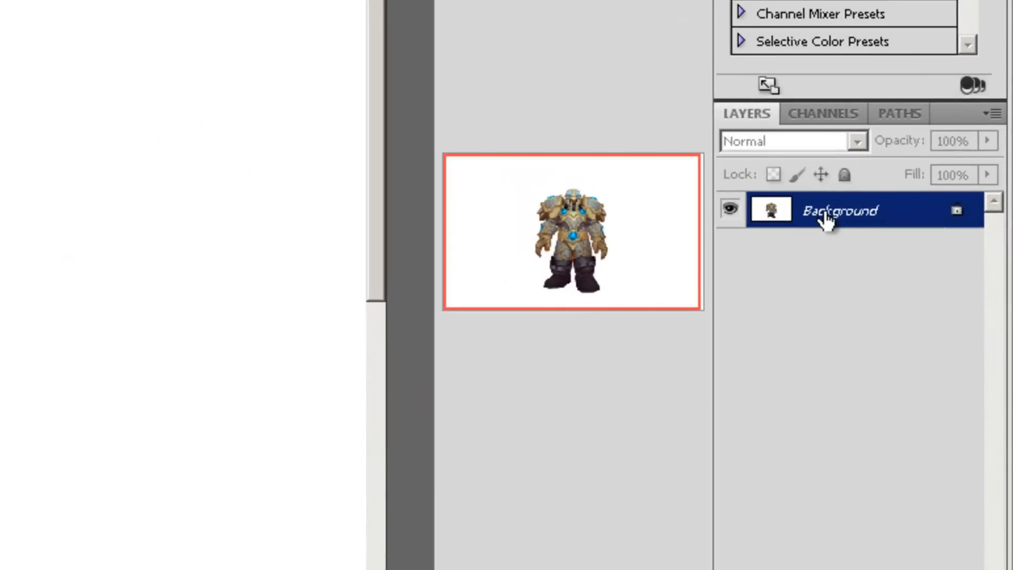
Step: Duplicate the Background layer, hide the original Background, and add a new empty layer
{"action": "right_click", "coordinate": [840, 210]}
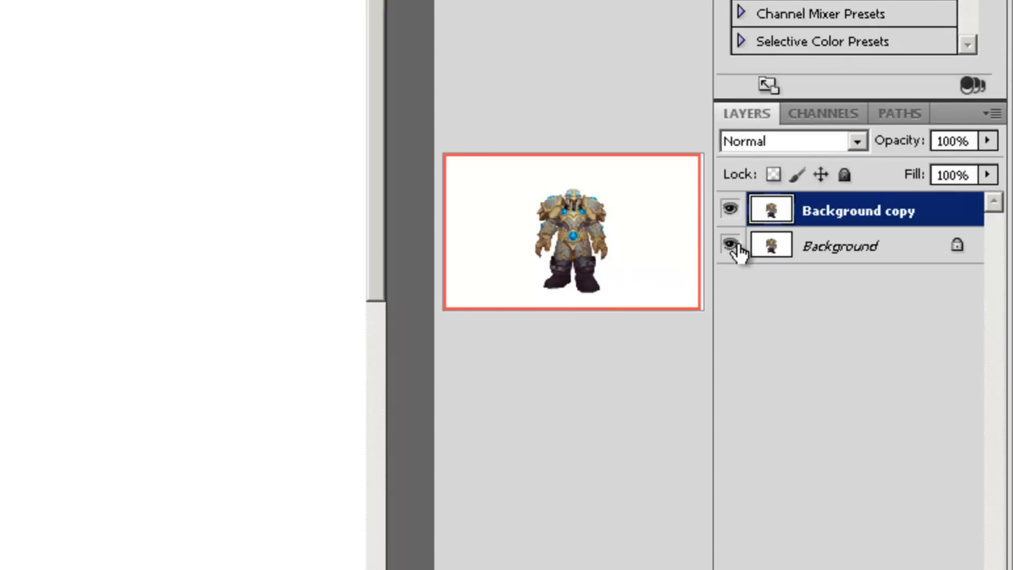
{"action": "left_click", "coordinate": [731, 245]}
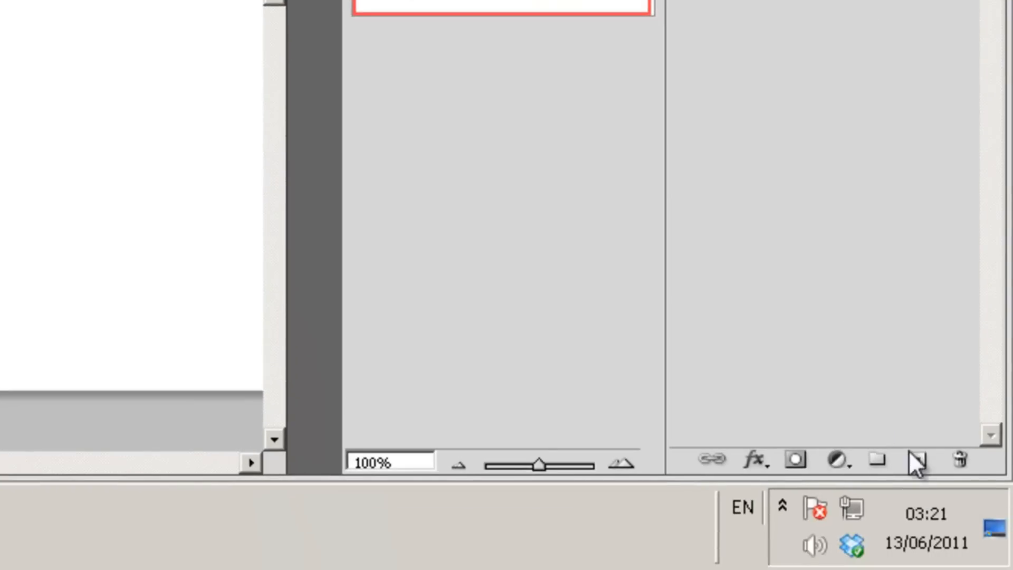
{"action": "mouse_move", "coordinate": [919, 461]}
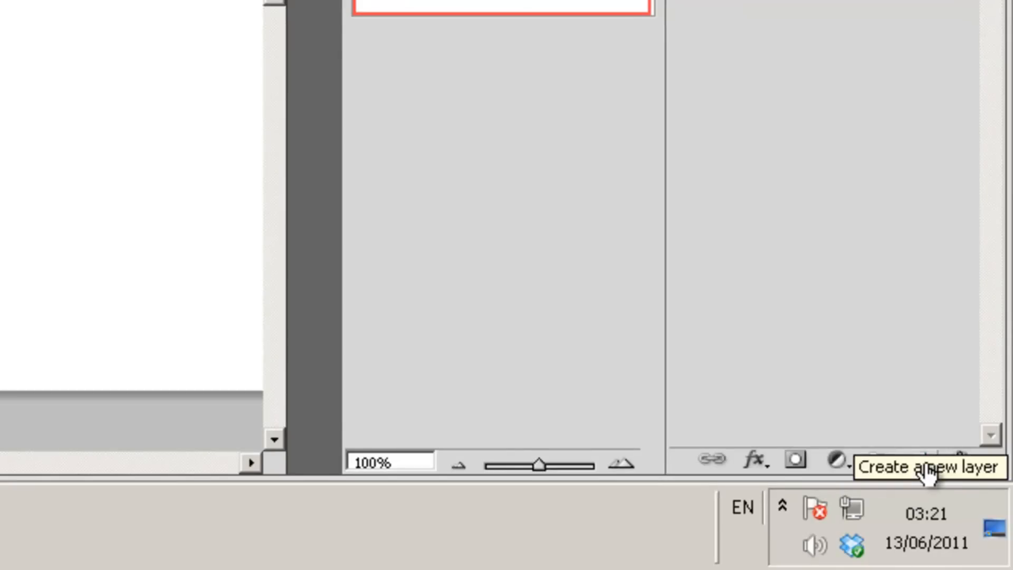
{"action": "left_click", "coordinate": [927, 461]}
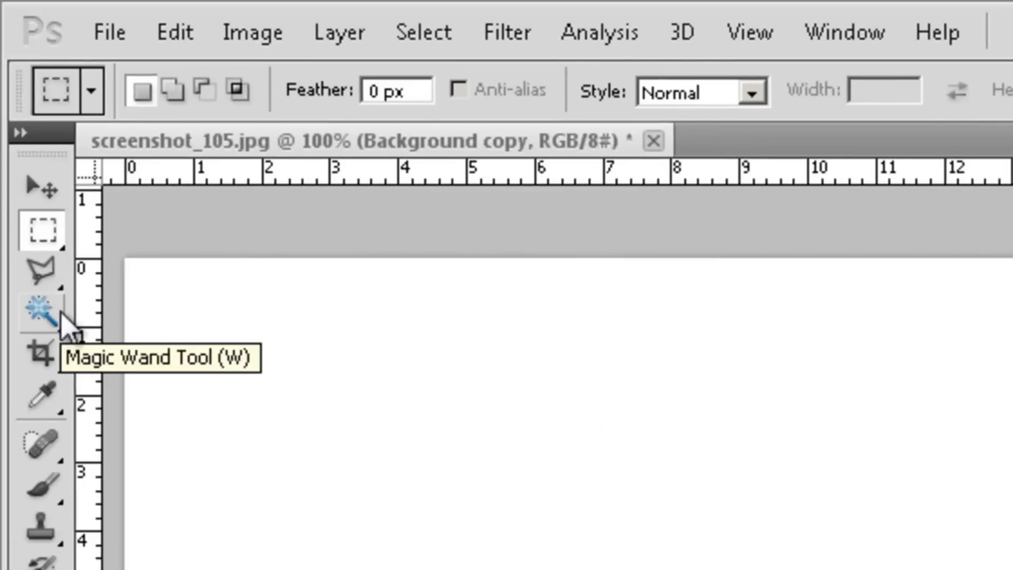
{"action": "mouse_move", "coordinate": [61, 319]}
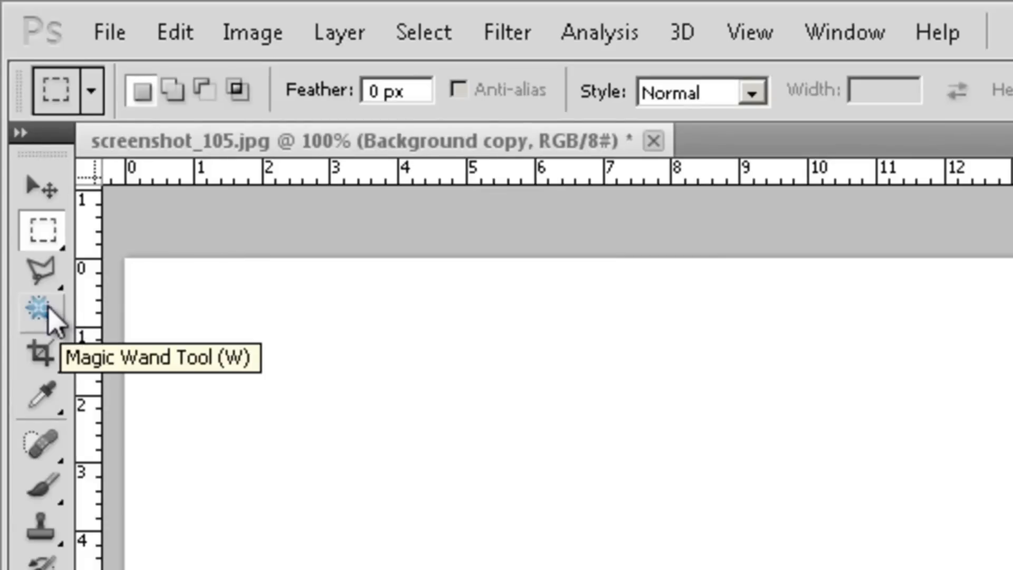
{"action": "mouse_move", "coordinate": [52, 329]}
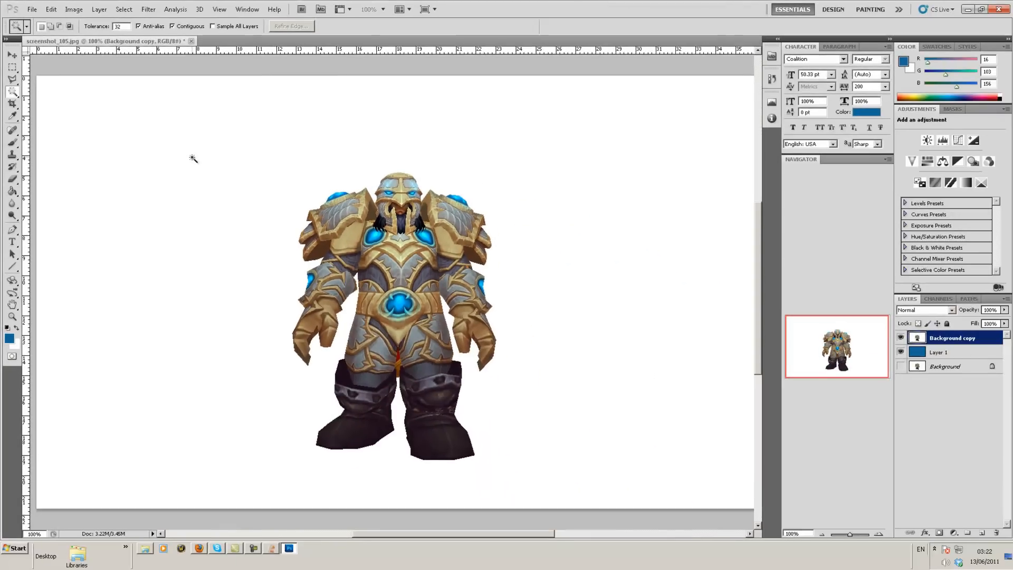
{"action": "mouse_move", "coordinate": [184, 142]}
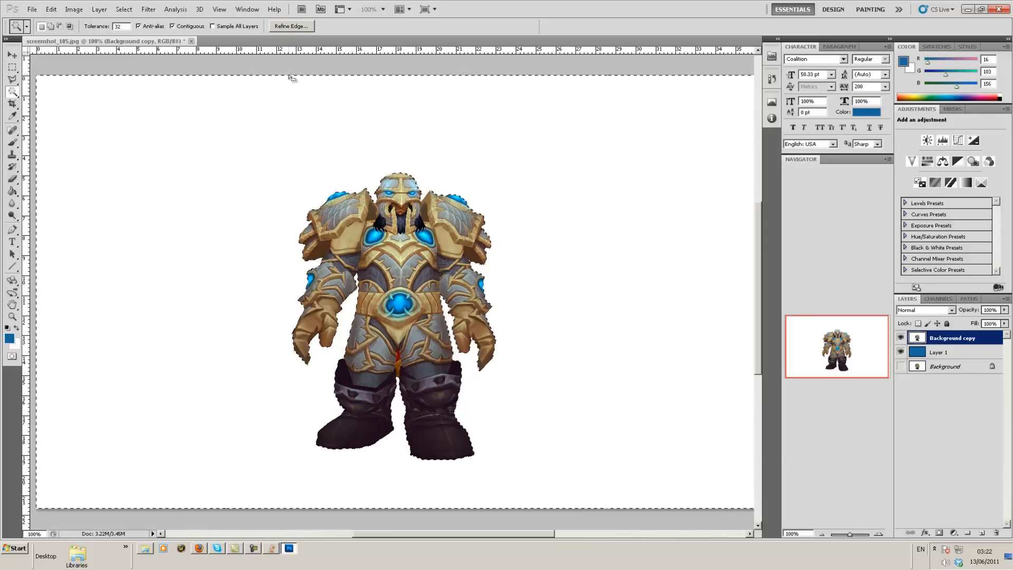
{"action": "mouse_move", "coordinate": [307, 141]}
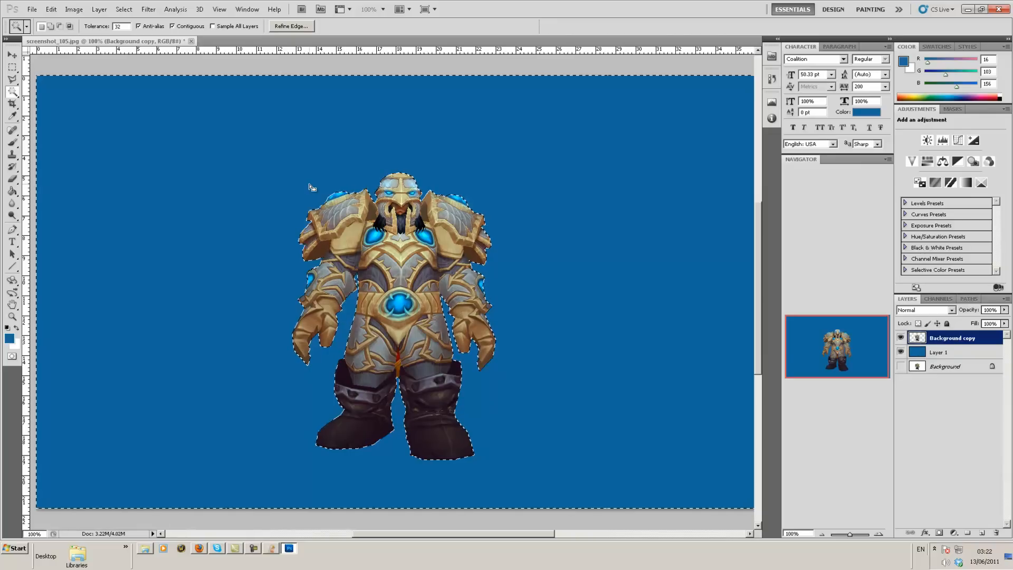
Step: Deselect the selection around the dwarf now standing on blue
{"action": "right_click", "coordinate": [310, 186]}
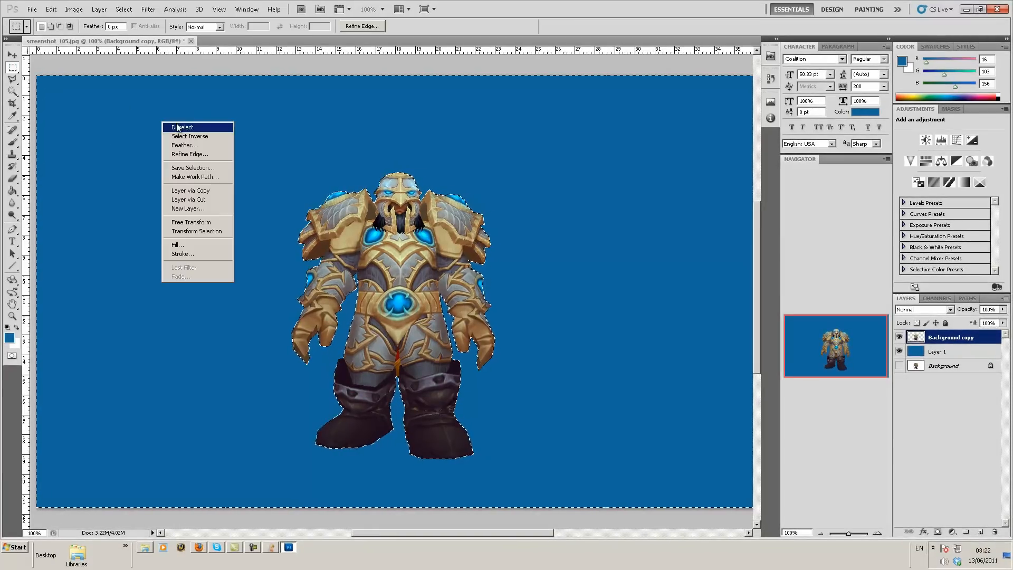
{"action": "left_click", "coordinate": [183, 126]}
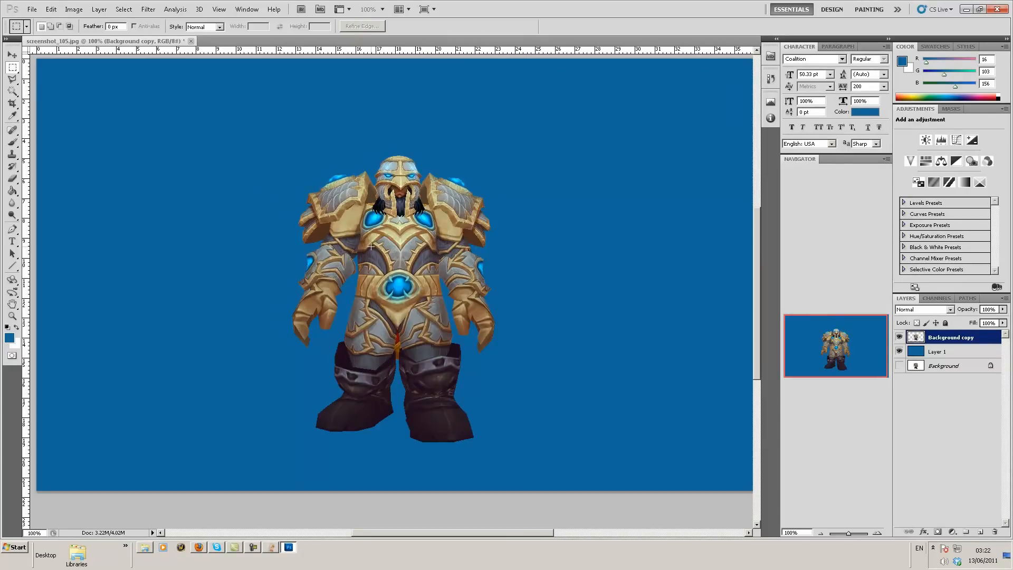
{"action": "mouse_move", "coordinate": [348, 241]}
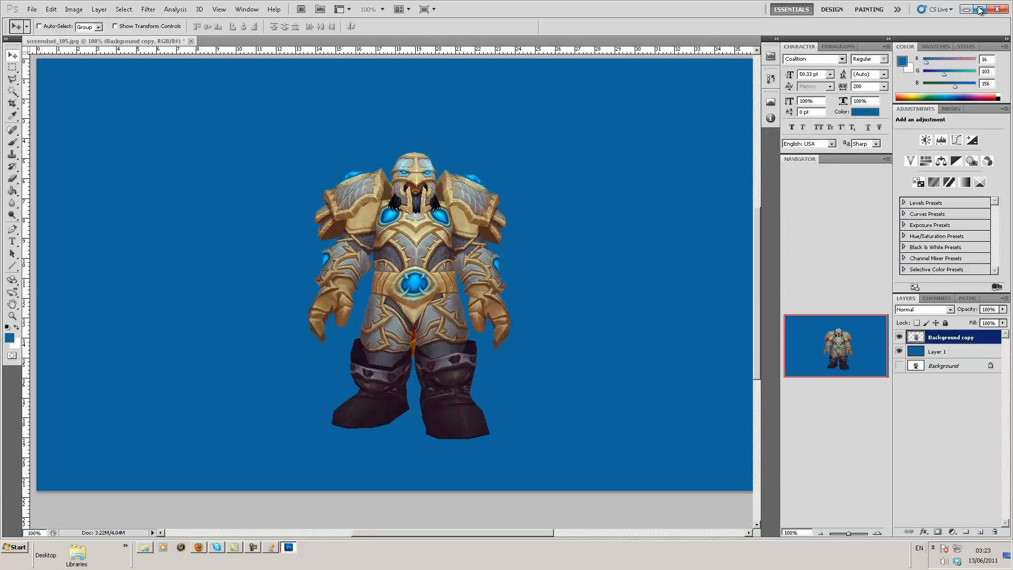
Step: Leave Photoshop to view the finished dwarf composite in Windows Photo Viewer
{"action": "left_click", "coordinate": [967, 9]}
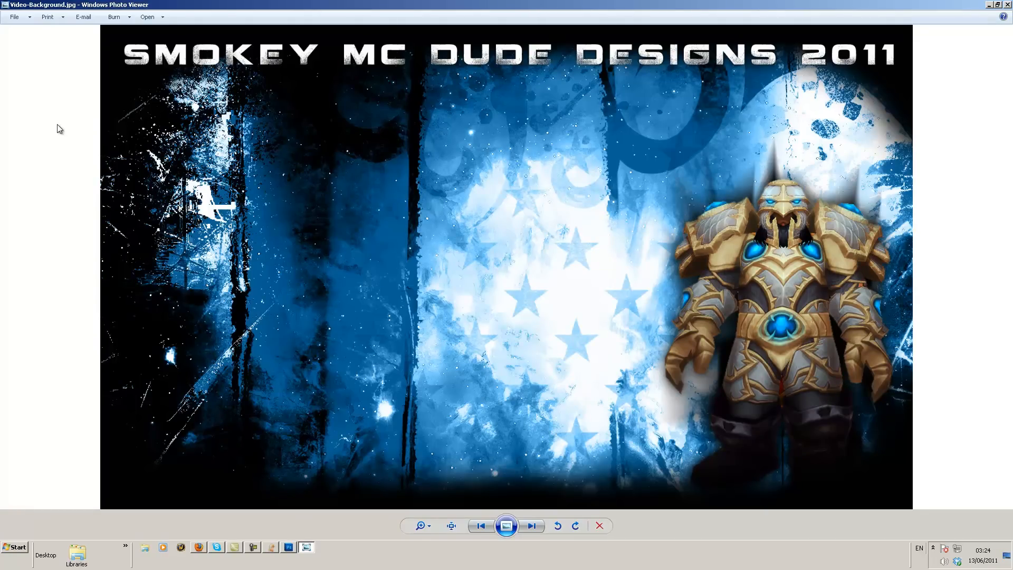
{"action": "mouse_move", "coordinate": [464, 317]}
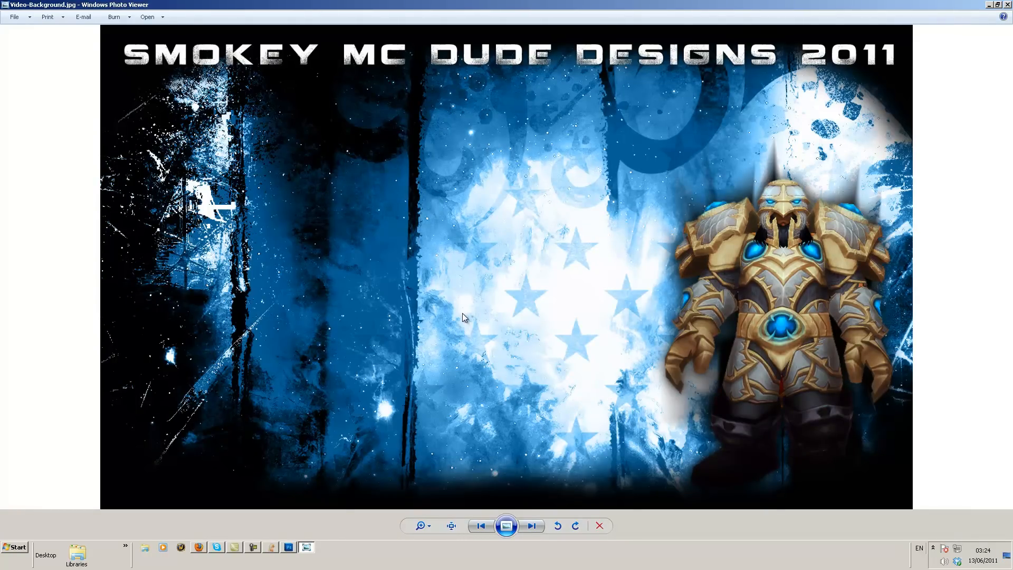
{"action": "mouse_move", "coordinate": [52, 261]}
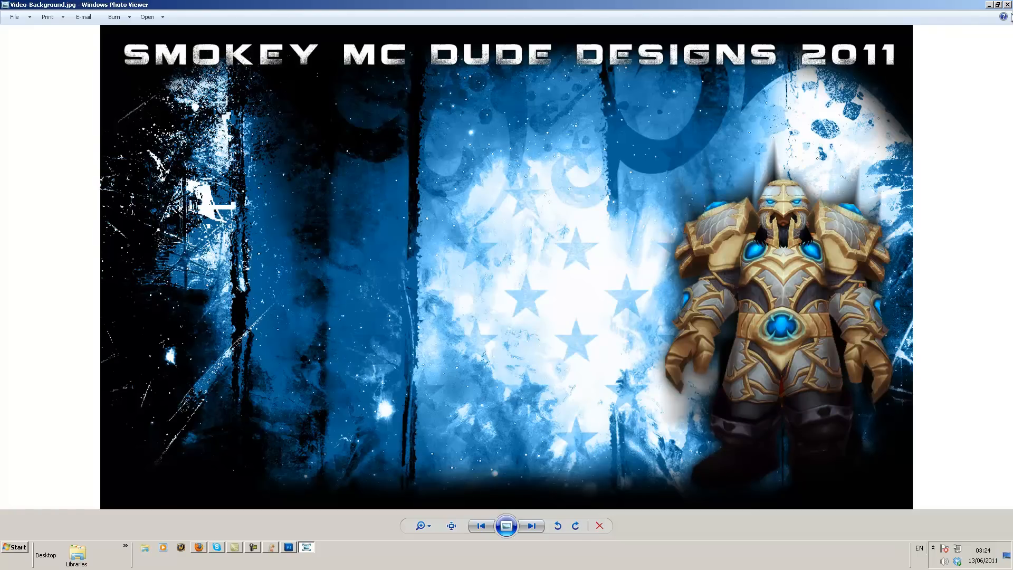
{"action": "mouse_move", "coordinate": [1006, 9]}
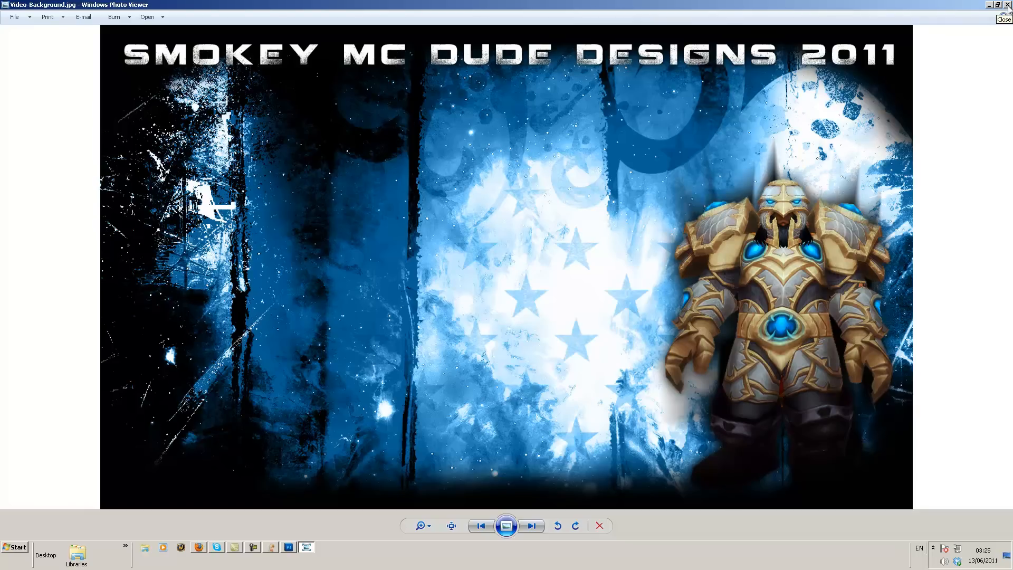
Step: Close Windows Photo Viewer showing the Video-Background.jpg banner
{"action": "left_click", "coordinate": [1004, 19]}
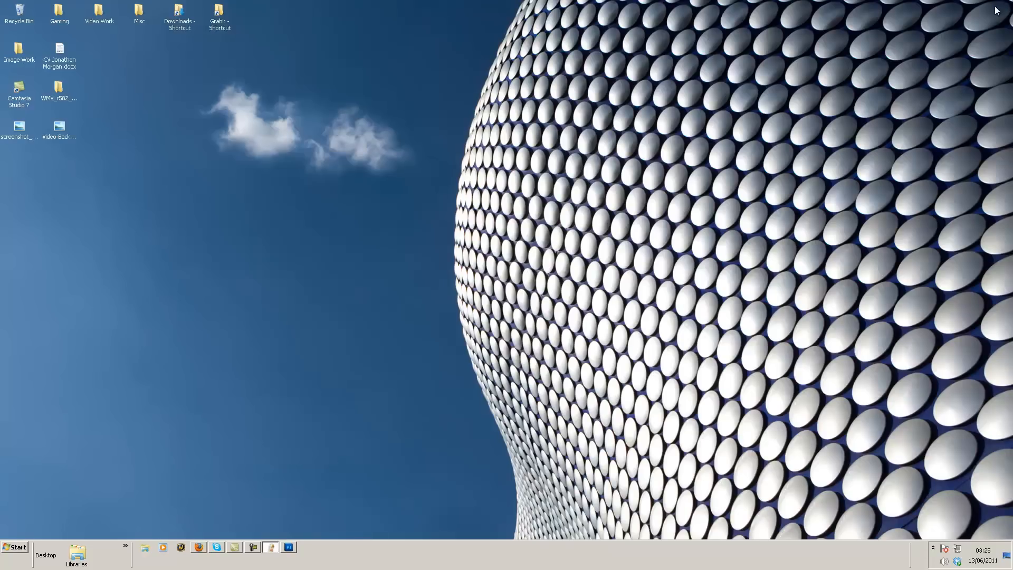
{"action": "mouse_move", "coordinate": [562, 94]}
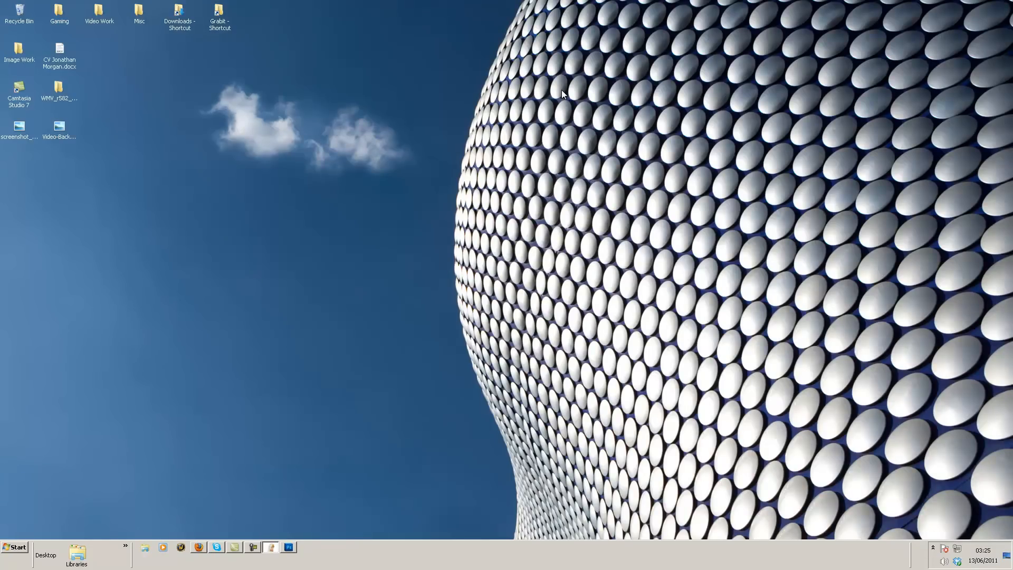